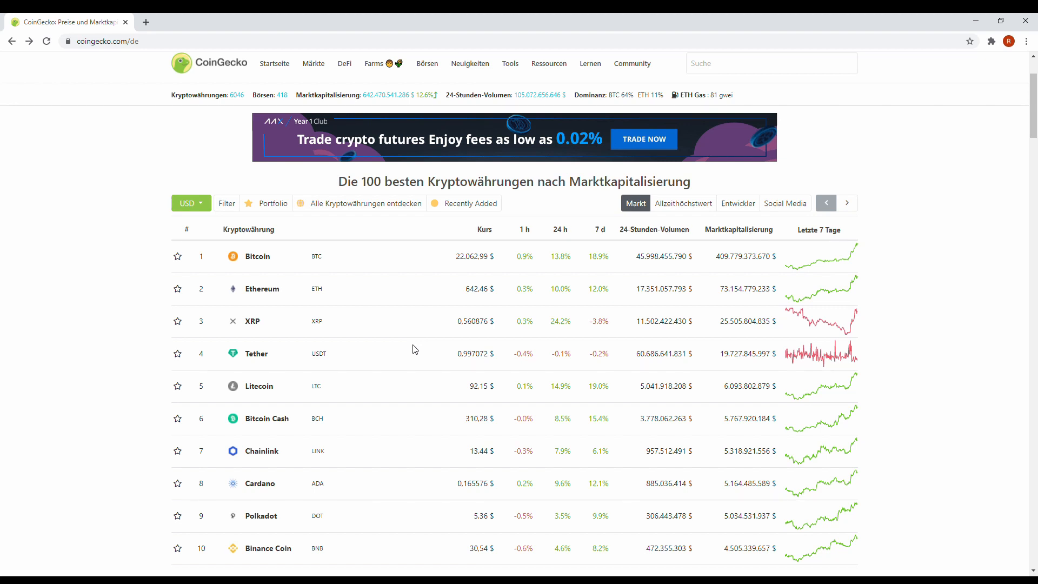
{"action": "mouse_move", "coordinate": [342, 315]}
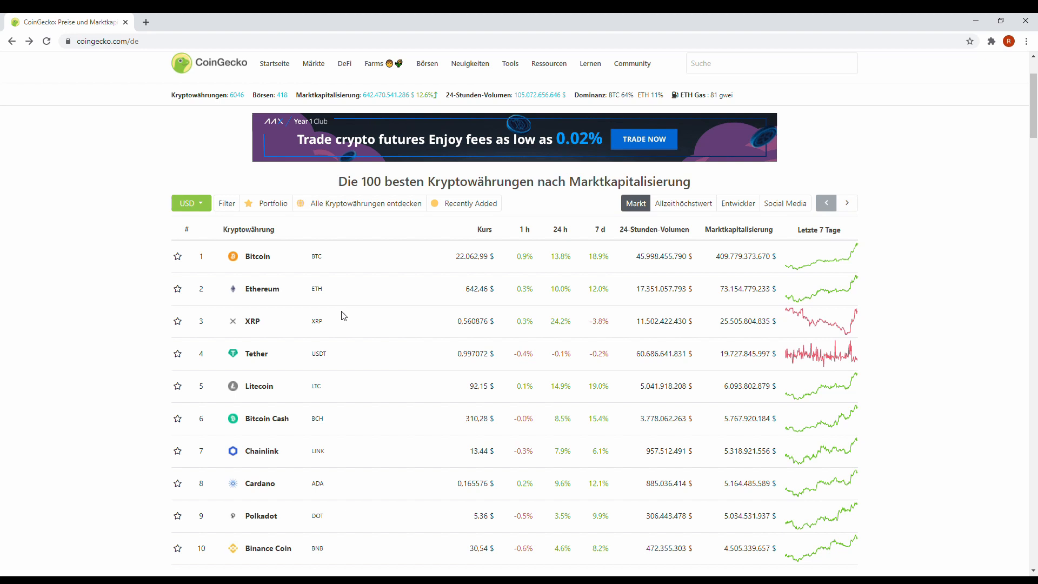
{"action": "mouse_move", "coordinate": [257, 257]}
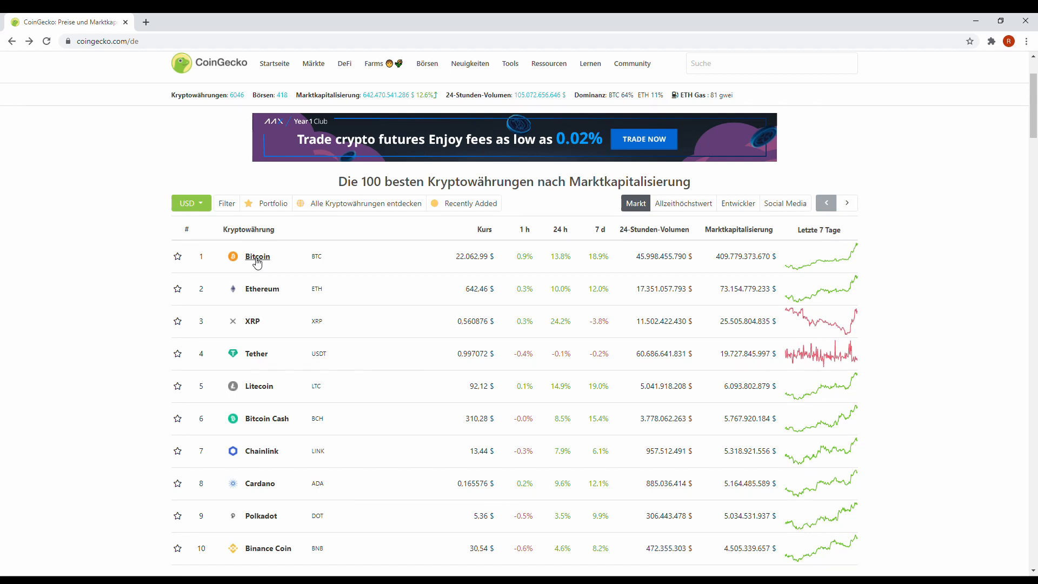
Open Bitcoin from the coin list and scroll down to its 24h price chart
{"action": "left_click", "coordinate": [257, 256]}
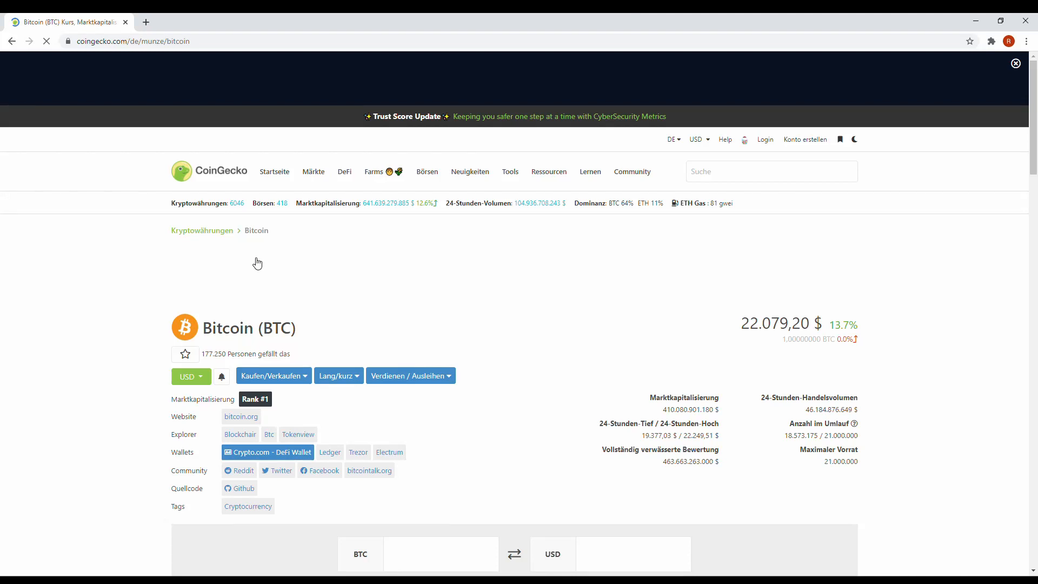
{"action": "mouse_move", "coordinate": [803, 337]}
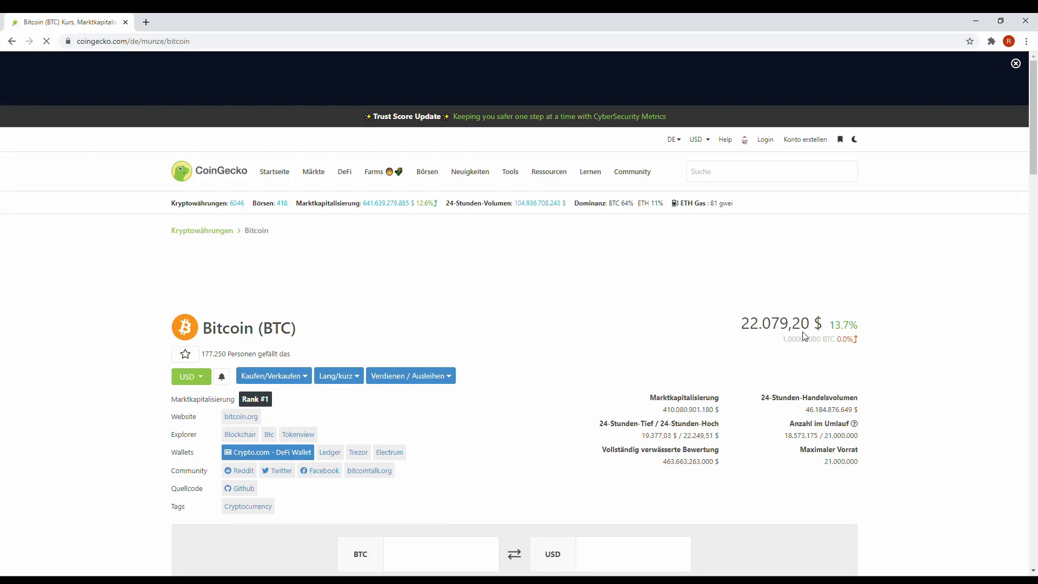
{"action": "scroll", "scroll_direction": "down", "scroll_amount": 3}
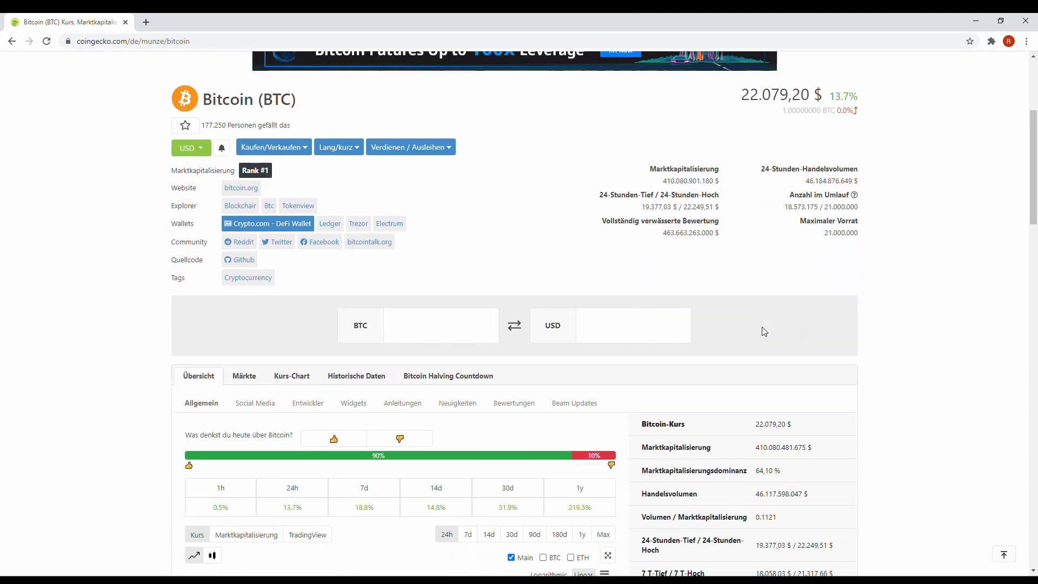
{"action": "scroll", "scroll_direction": "down", "scroll_amount": 3}
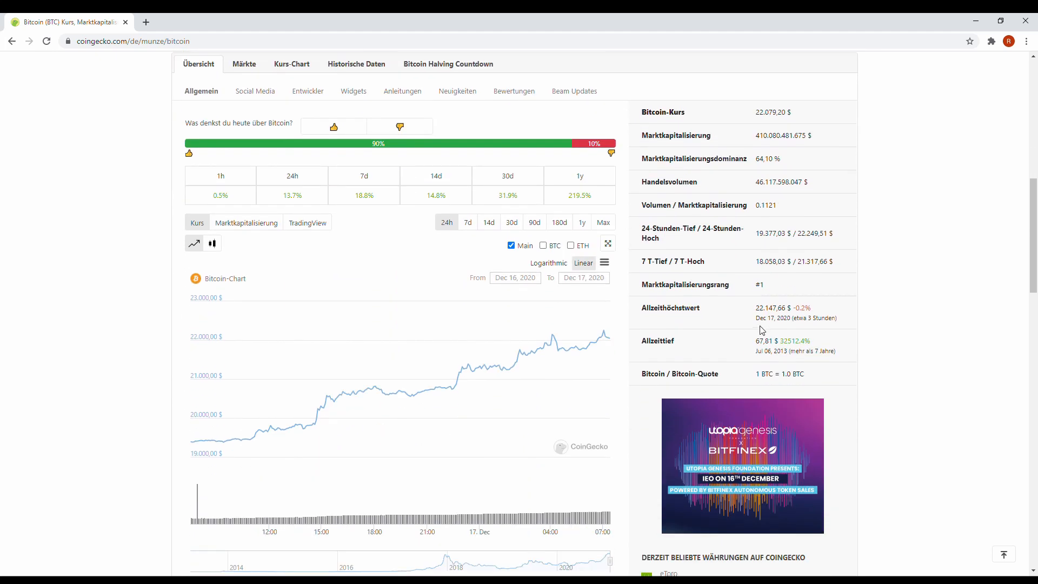
{"action": "mouse_move", "coordinate": [587, 352]}
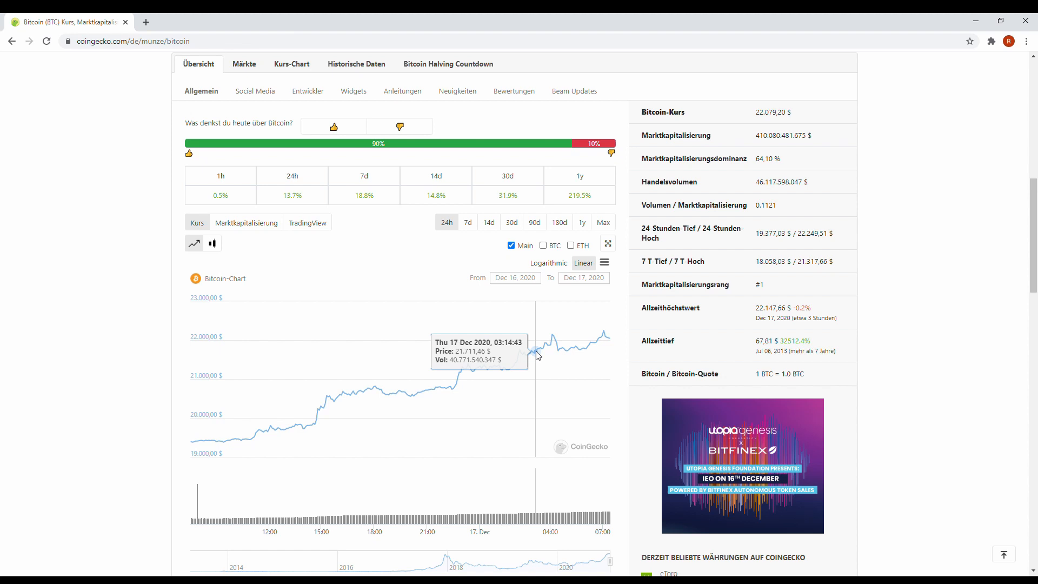
{"action": "mouse_move", "coordinate": [546, 360]}
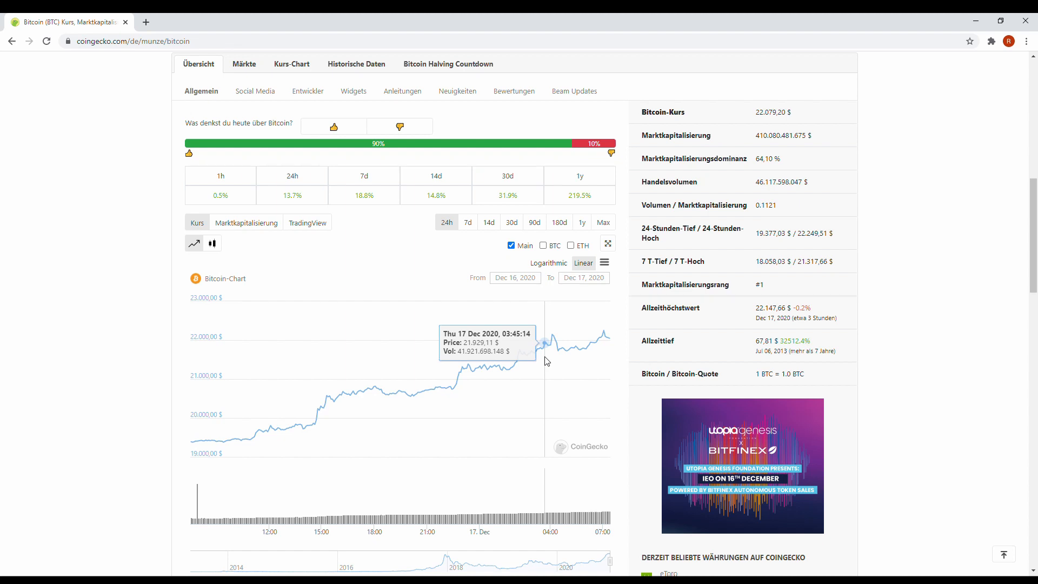
{"action": "mouse_move", "coordinate": [540, 363]}
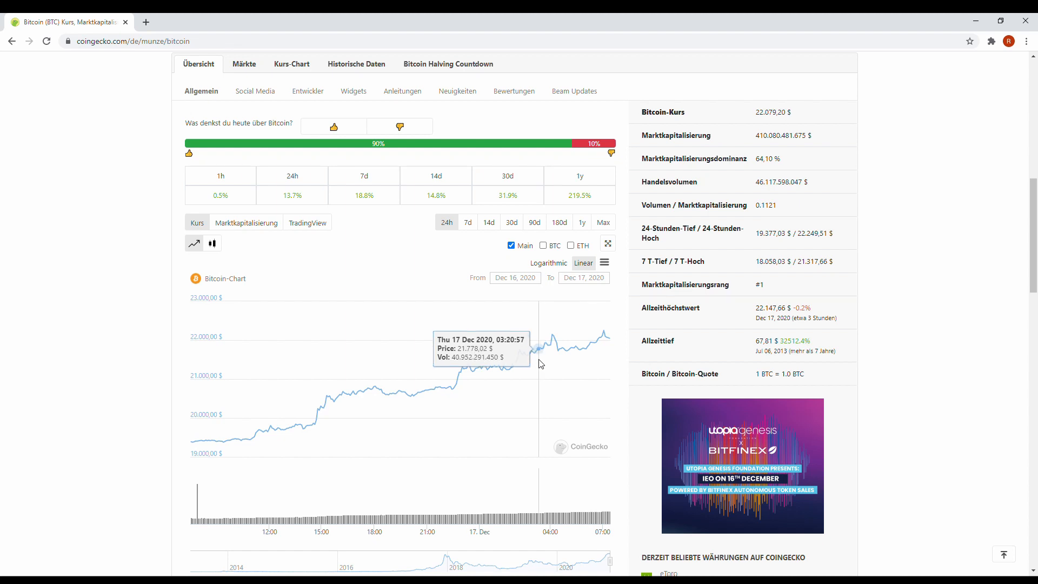
{"action": "mouse_move", "coordinate": [478, 240]}
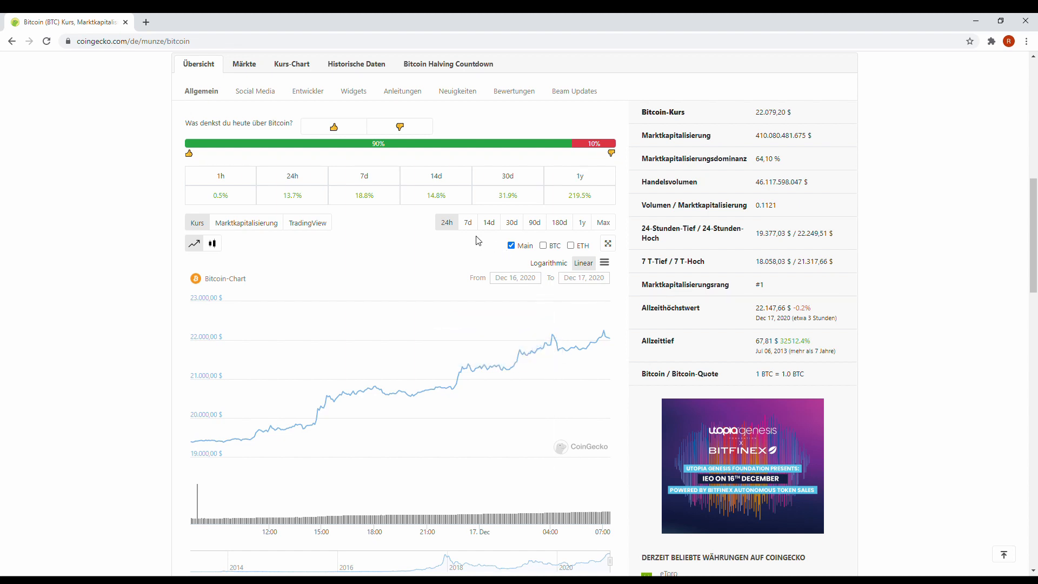
{"action": "mouse_move", "coordinate": [435, 239]}
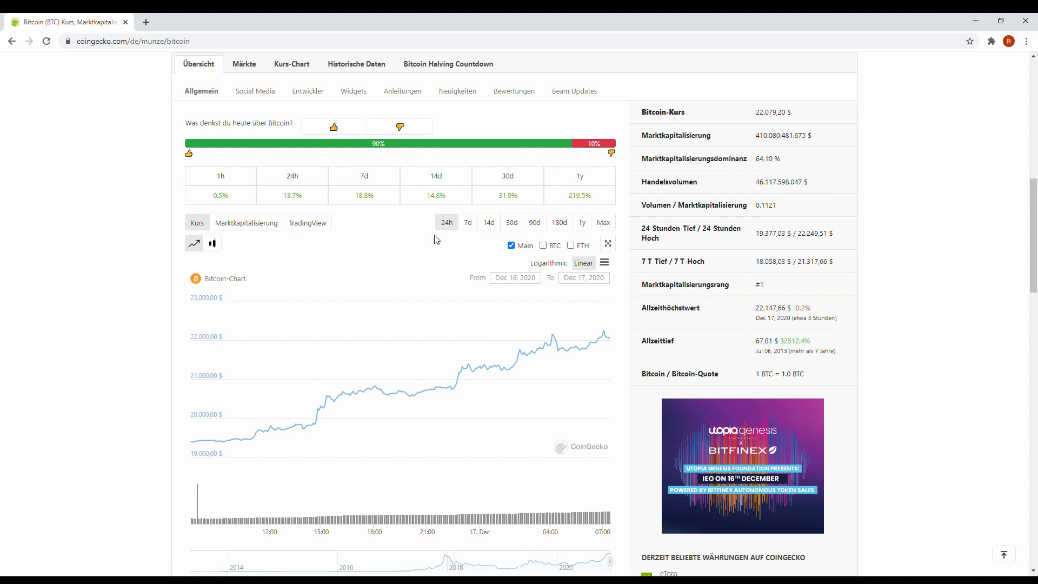
{"action": "mouse_move", "coordinate": [424, 404]}
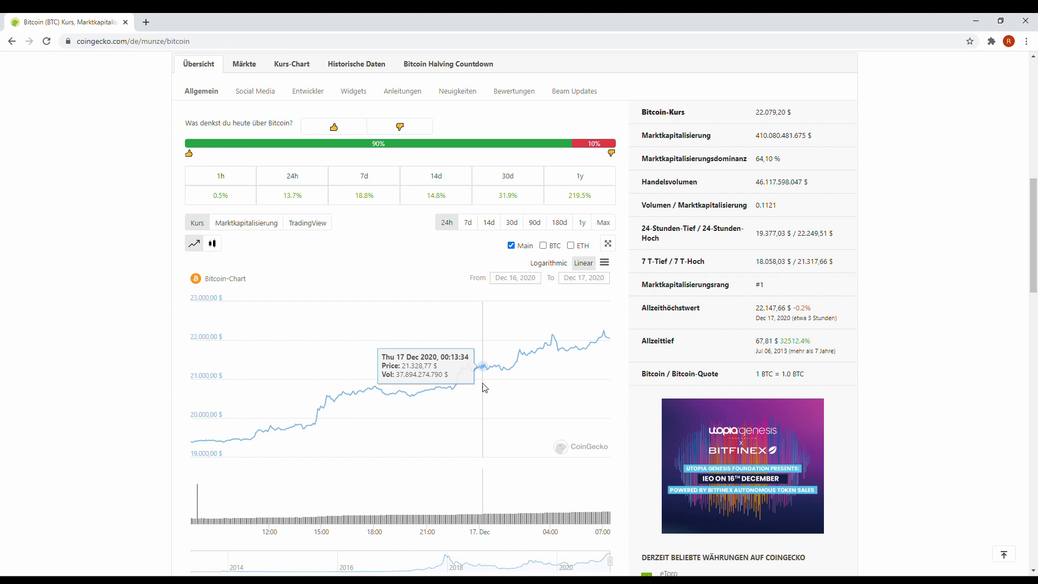
{"action": "mouse_move", "coordinate": [394, 402]}
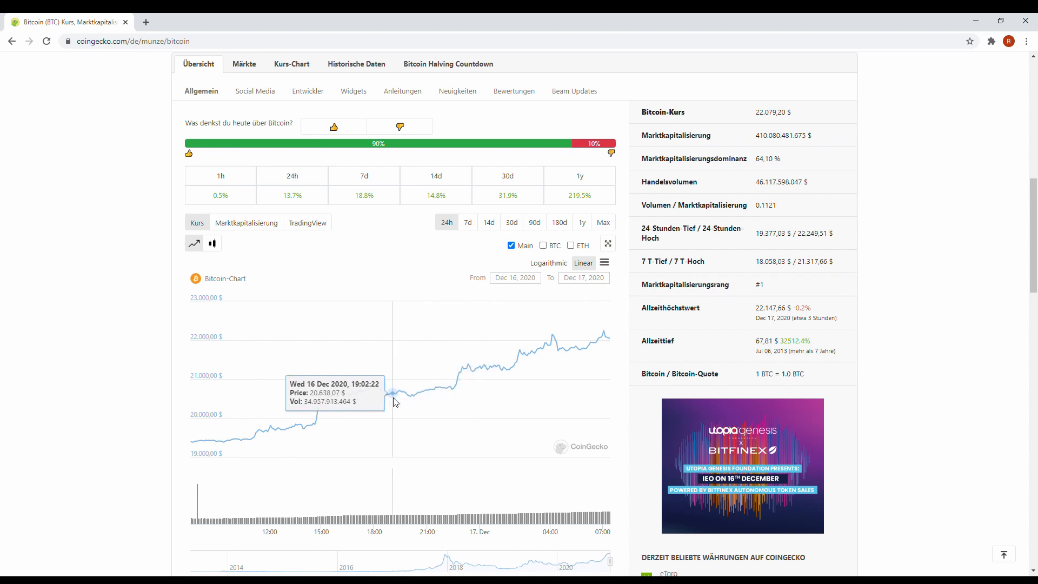
{"action": "mouse_move", "coordinate": [281, 424]}
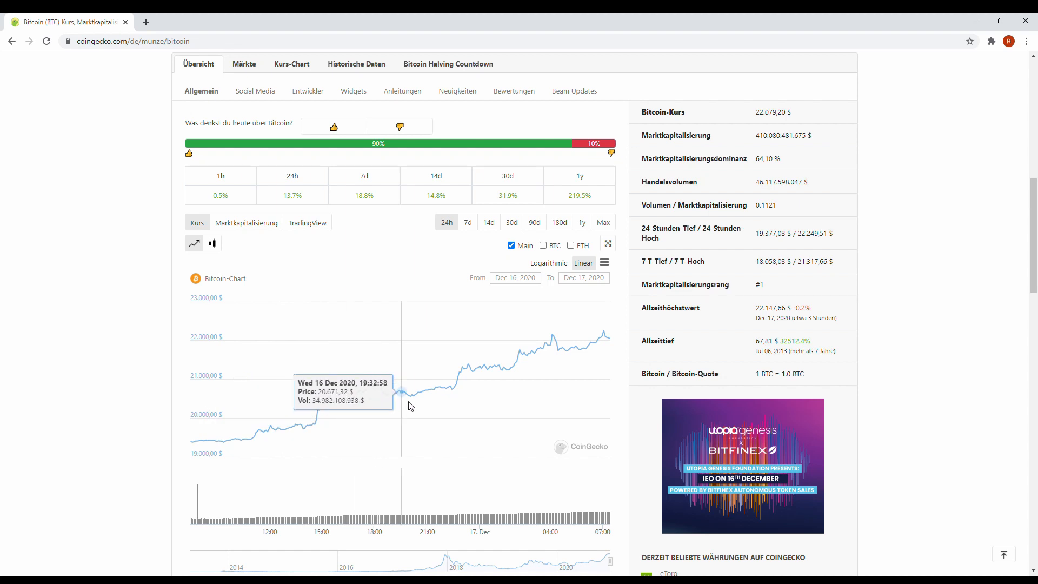
{"action": "mouse_move", "coordinate": [455, 329]}
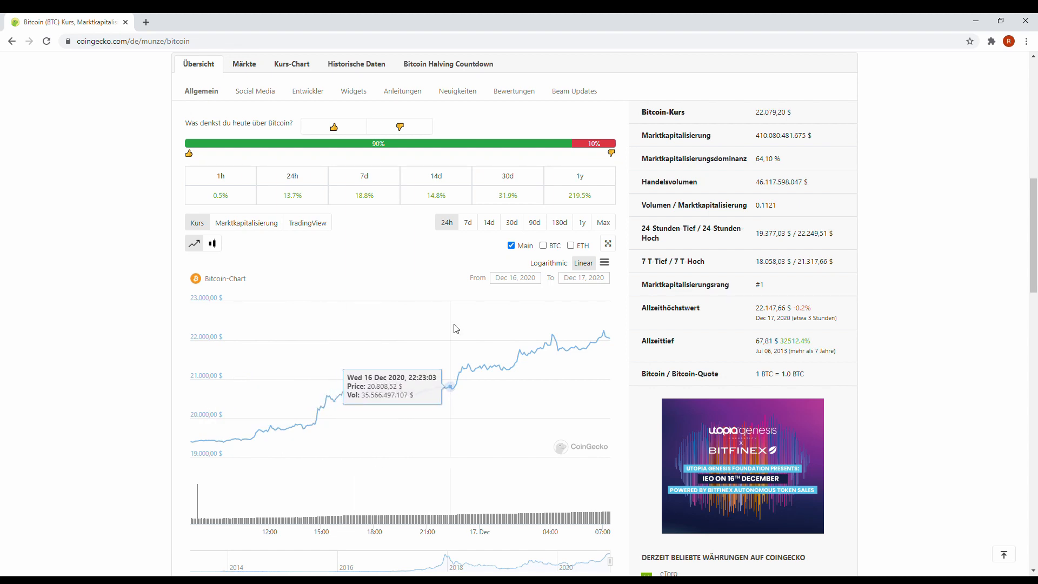
Switch the Bitcoin chart to the 7d range covering Dec 10–17, 2020
{"action": "left_click", "coordinate": [467, 221]}
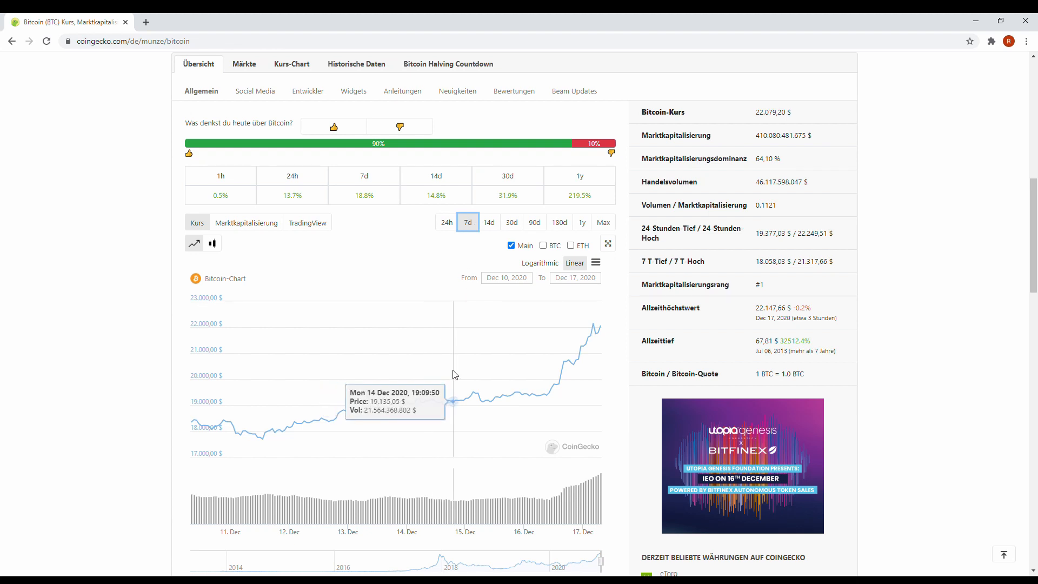
{"action": "mouse_move", "coordinate": [551, 408]}
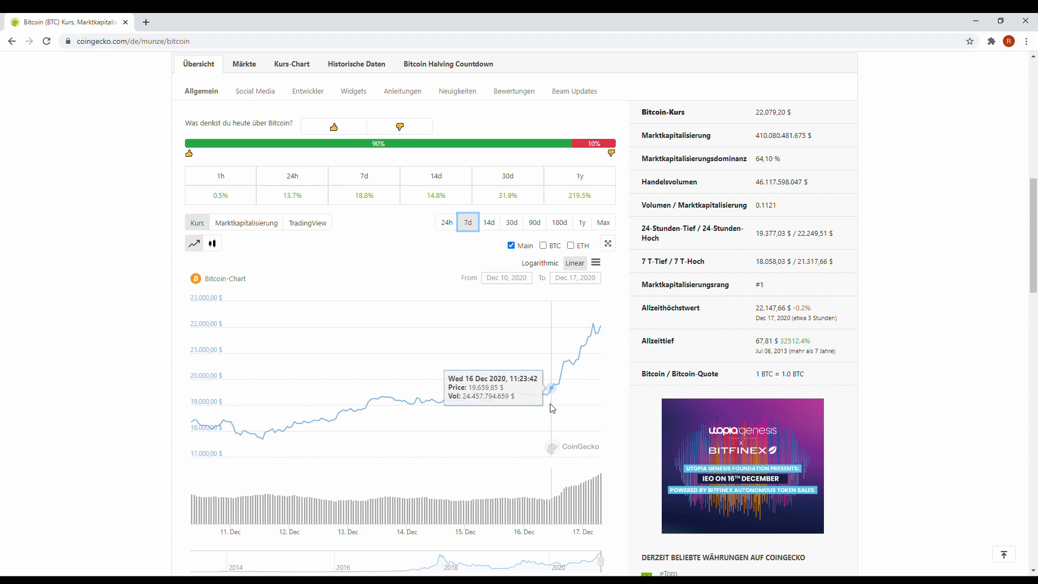
{"action": "mouse_move", "coordinate": [602, 357]}
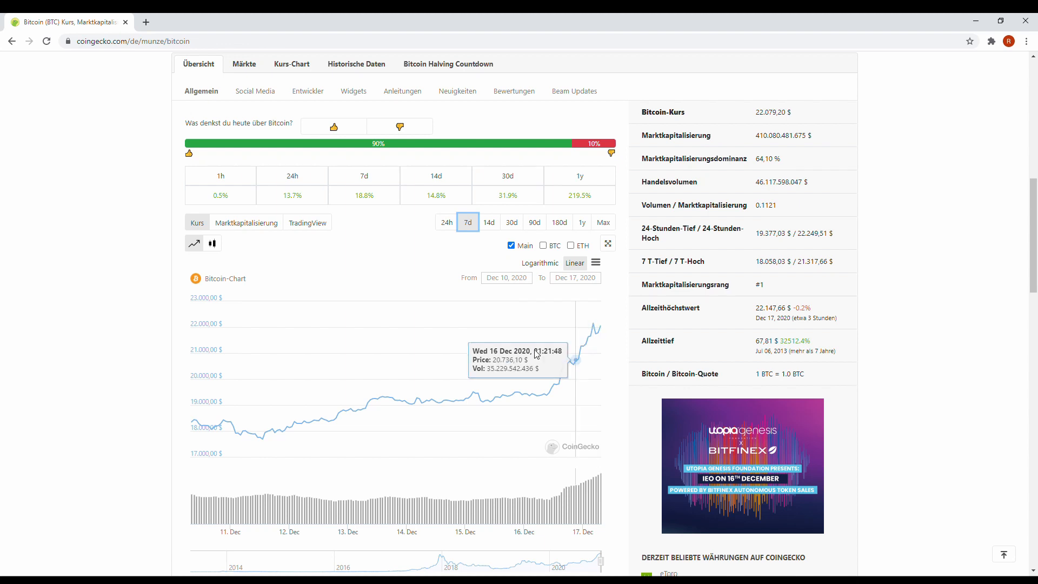
{"action": "mouse_move", "coordinate": [215, 425]}
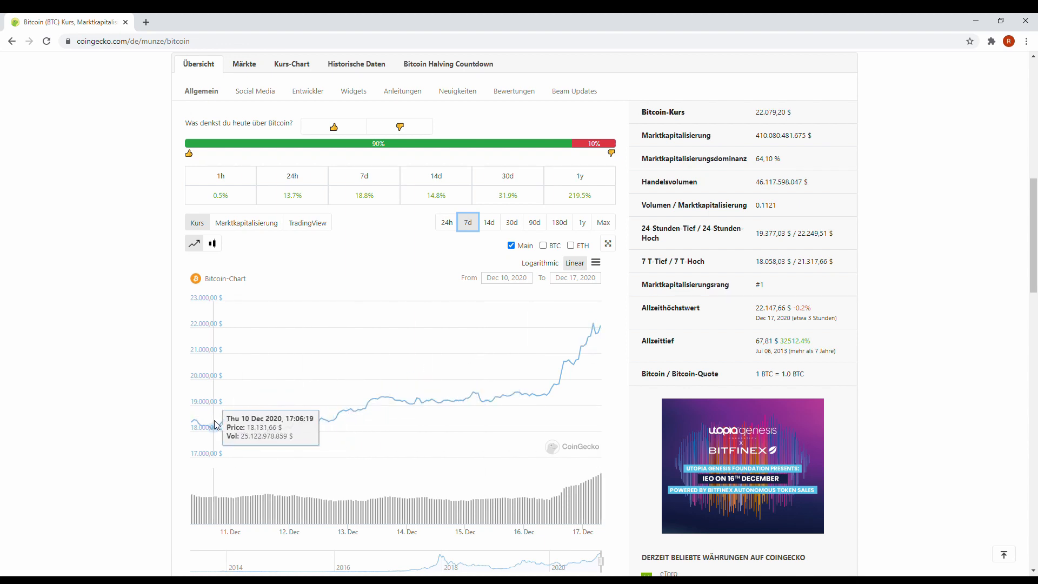
{"action": "mouse_move", "coordinate": [228, 429]}
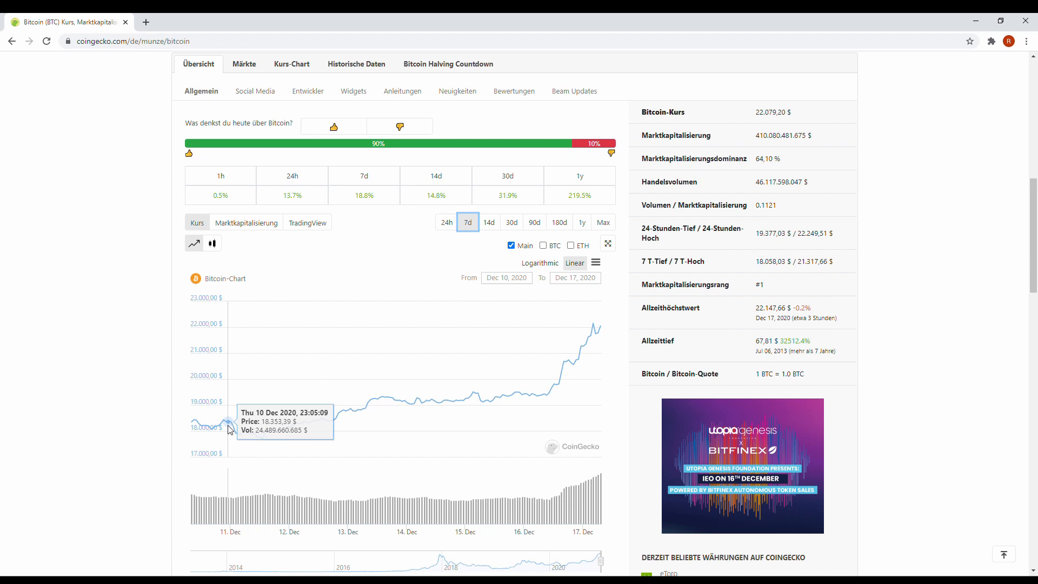
{"action": "mouse_move", "coordinate": [455, 406]}
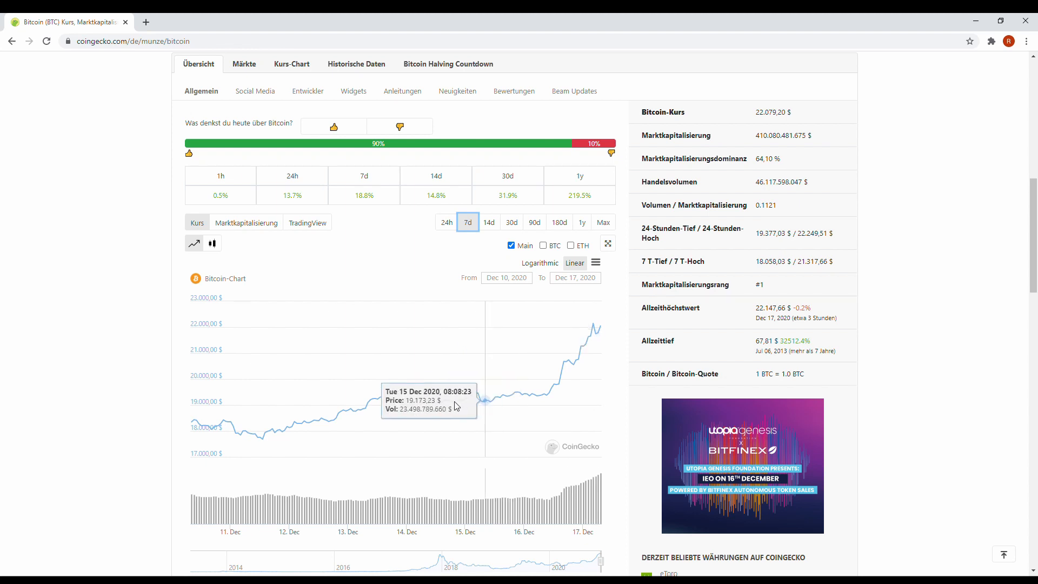
{"action": "mouse_move", "coordinate": [400, 397]}
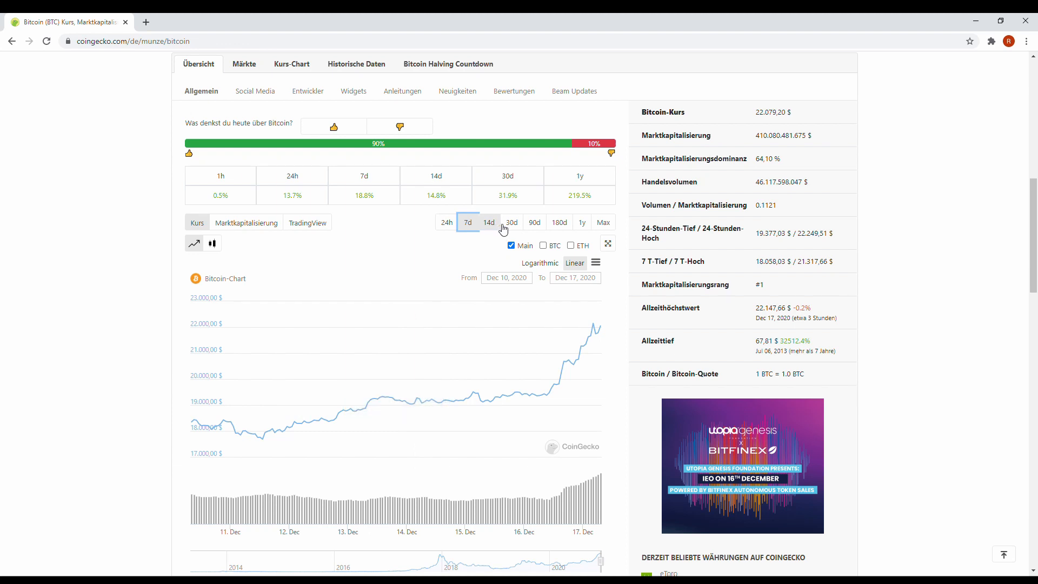
Switch the Bitcoin chart to the 30d range, Nov 17 to Dec 17, 2020
{"action": "left_click", "coordinate": [511, 222]}
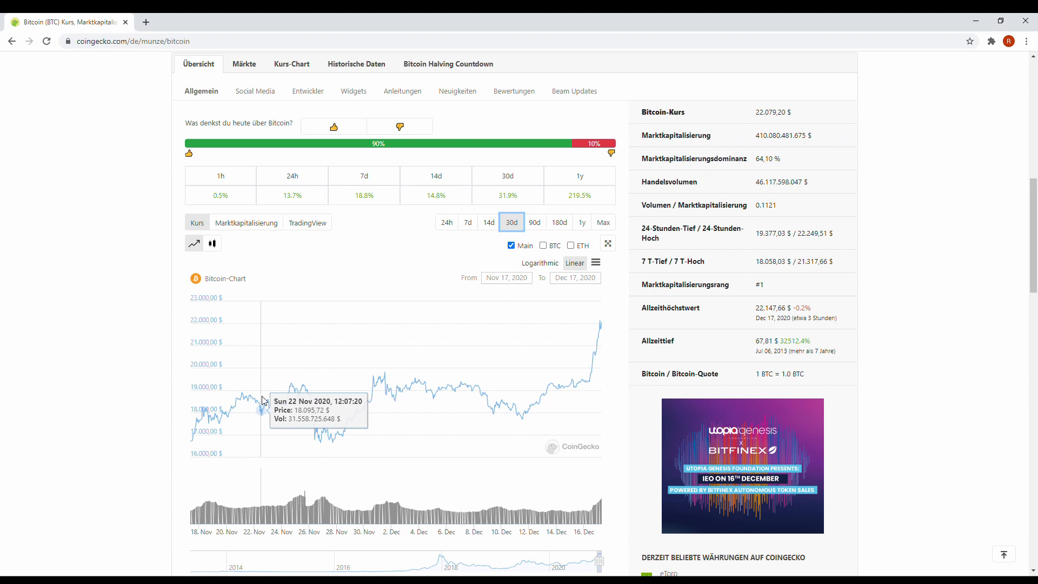
{"action": "mouse_move", "coordinate": [312, 409]}
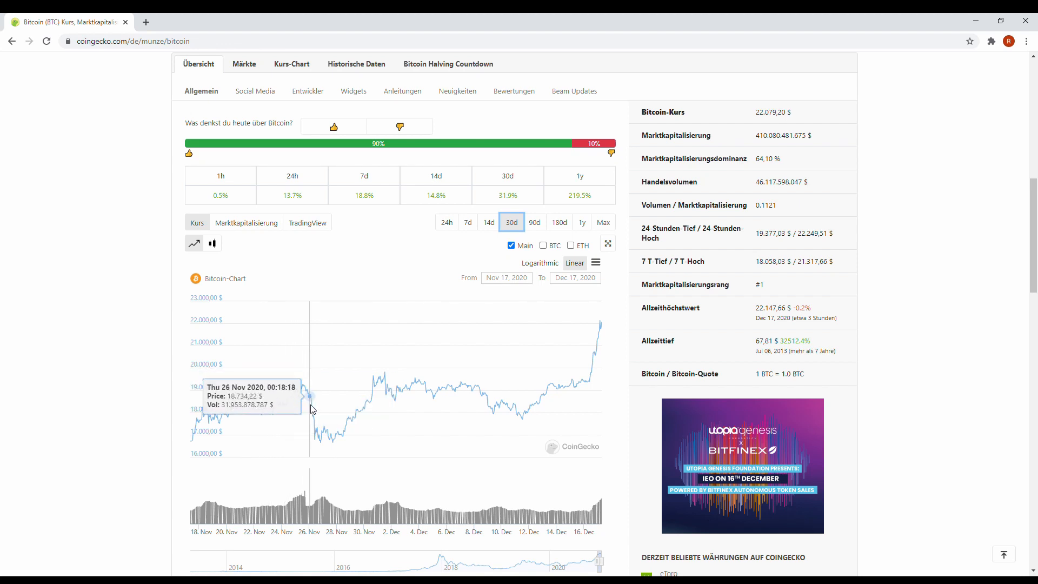
{"action": "mouse_move", "coordinate": [317, 438]}
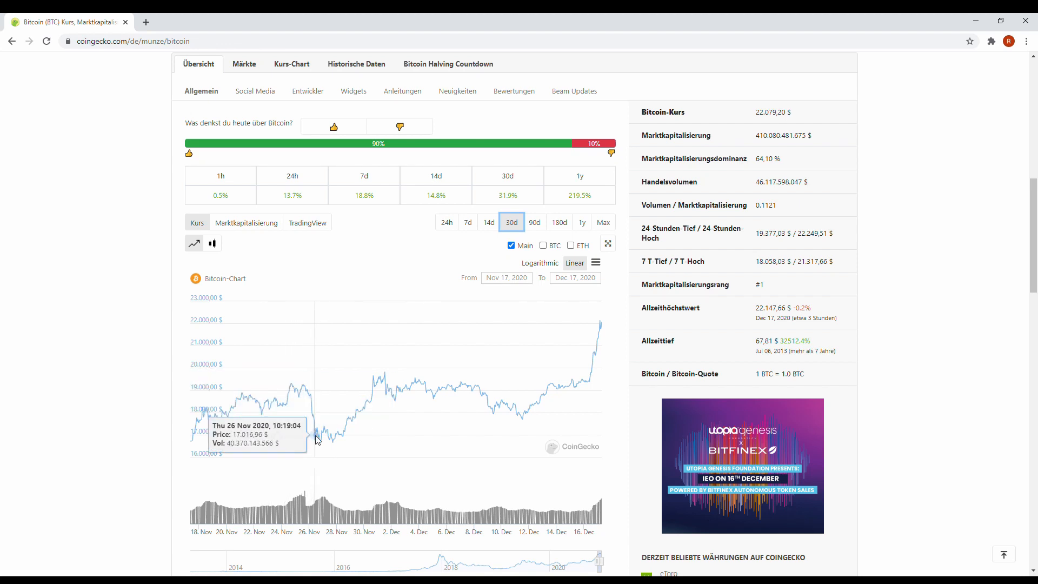
{"action": "mouse_move", "coordinate": [375, 398]}
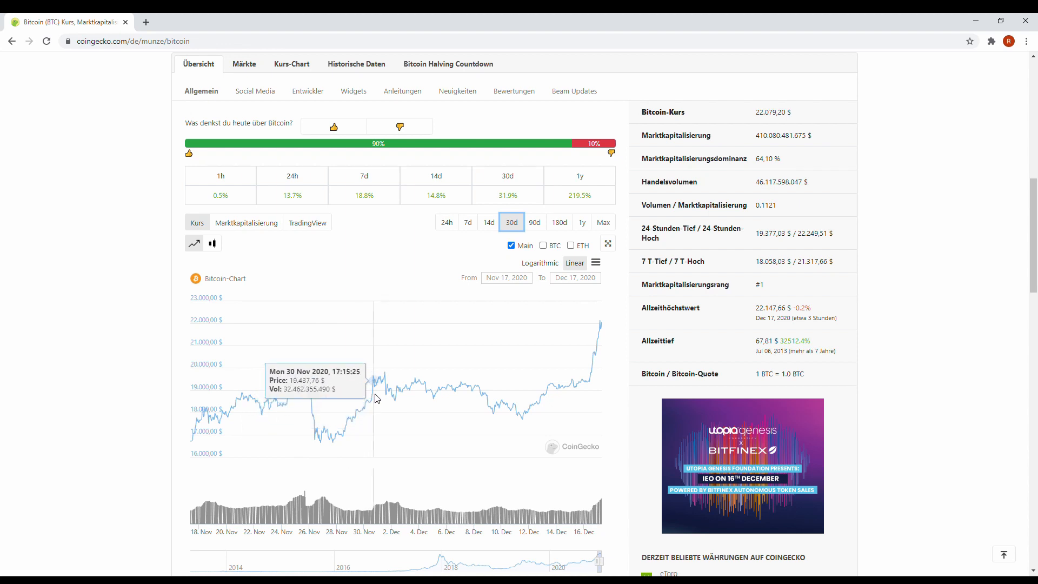
{"action": "mouse_move", "coordinate": [406, 396]}
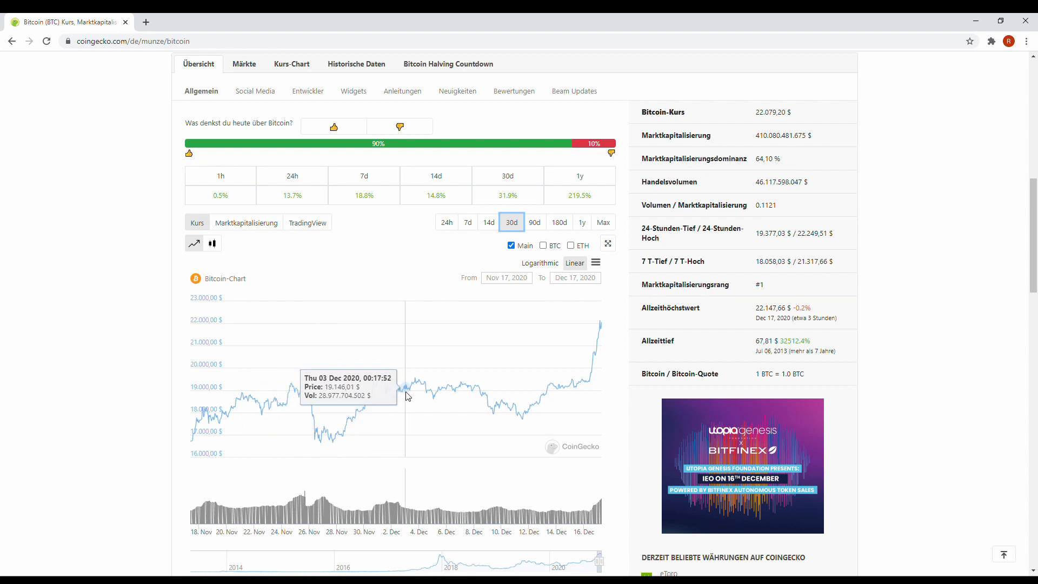
{"action": "mouse_move", "coordinate": [505, 395]}
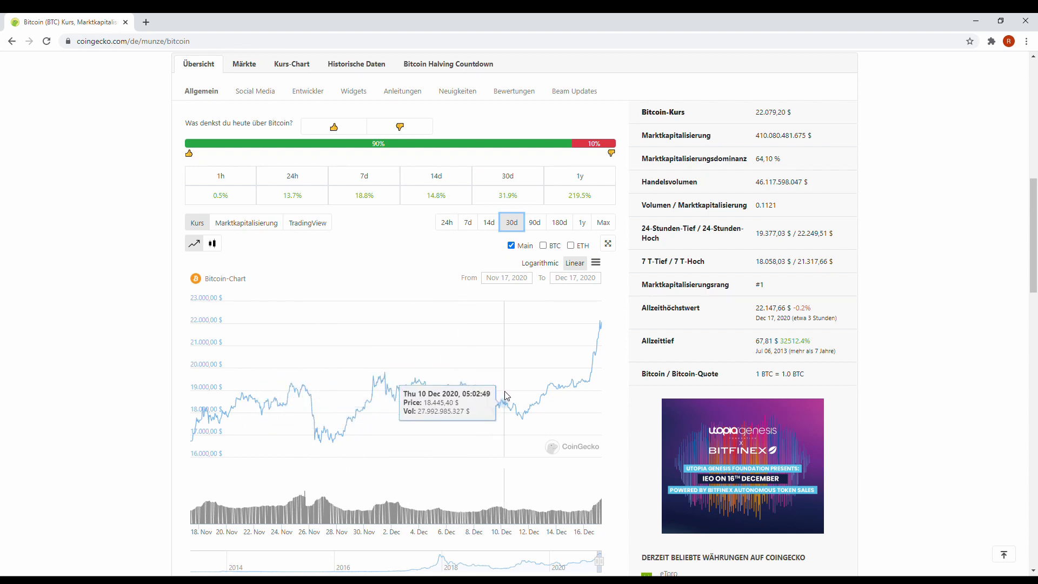
{"action": "mouse_move", "coordinate": [528, 415]}
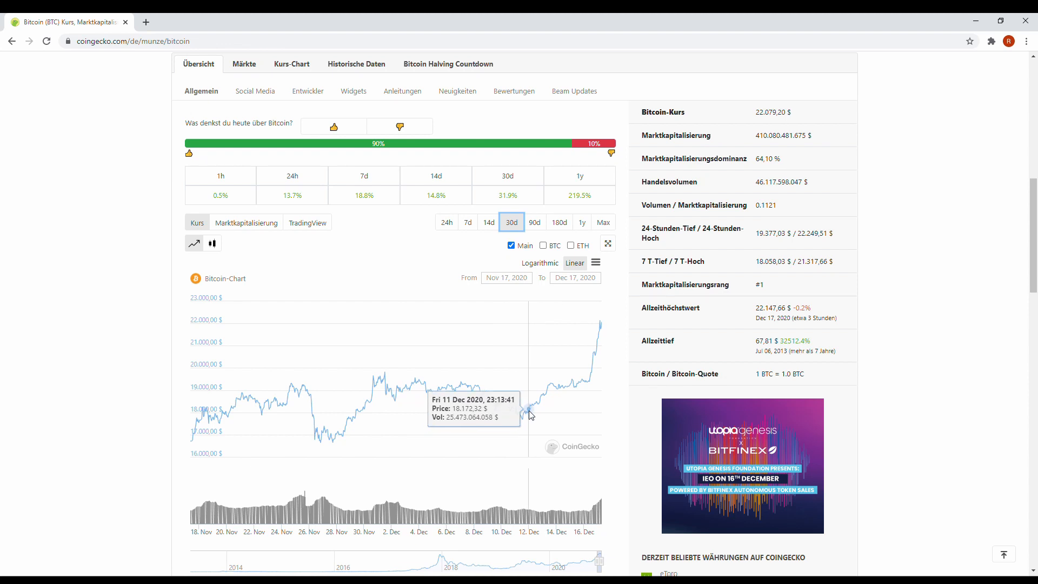
{"action": "mouse_move", "coordinate": [525, 419]}
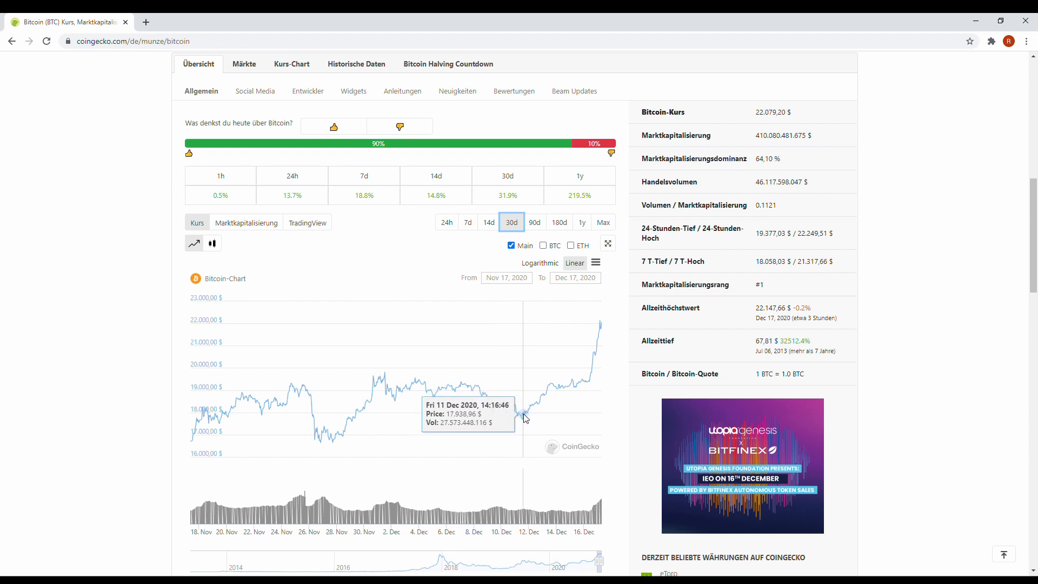
{"action": "mouse_move", "coordinate": [552, 409]}
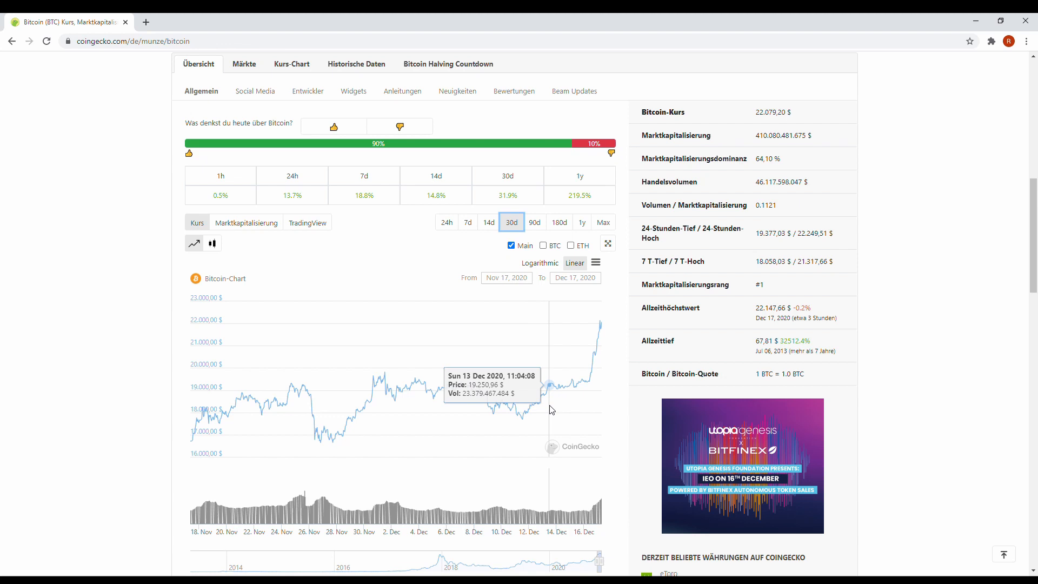
{"action": "mouse_move", "coordinate": [546, 404]}
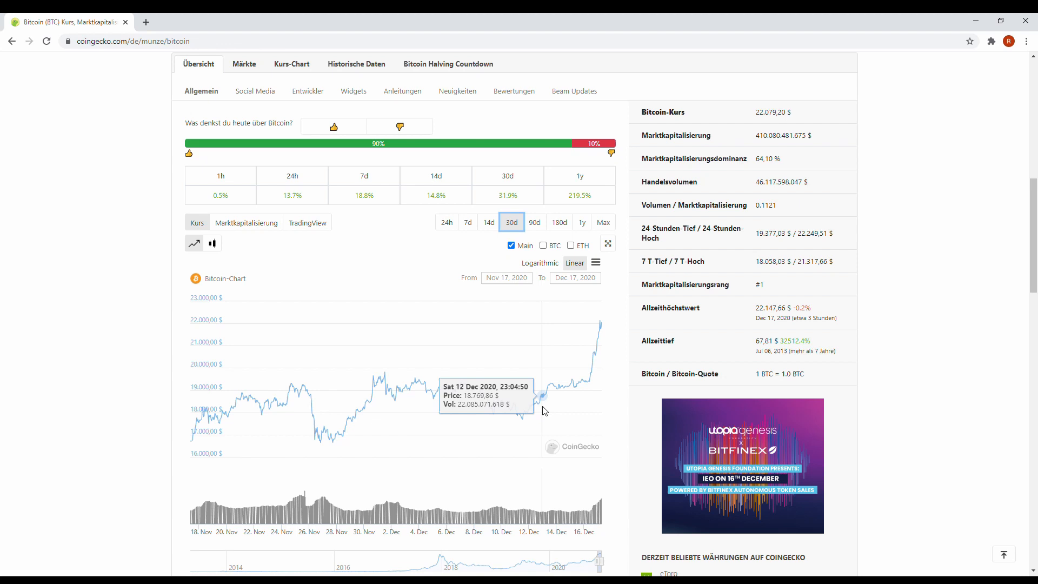
{"action": "mouse_move", "coordinate": [484, 344]}
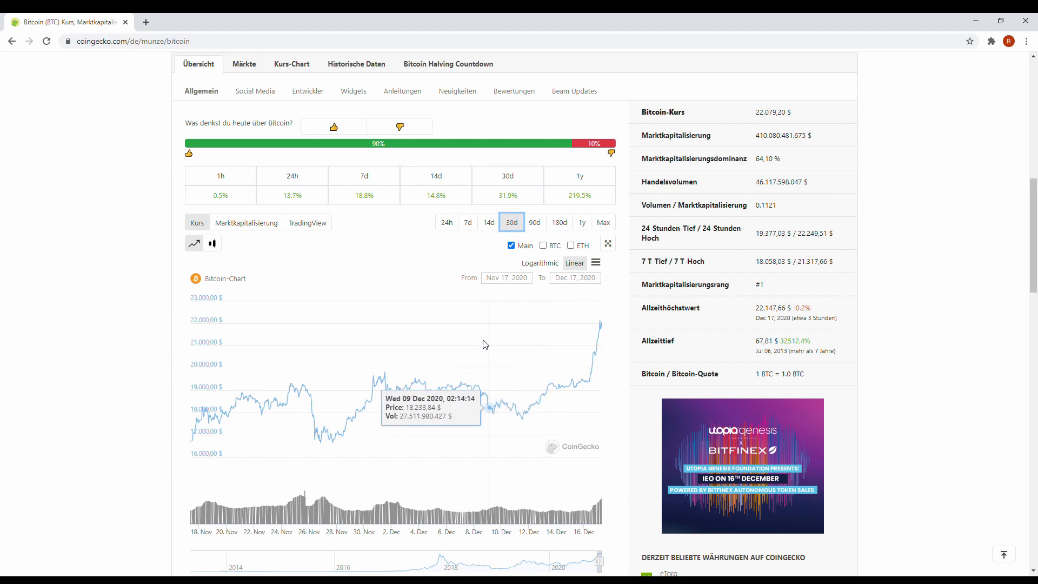
Go back to the top-100 list and open Cardano's coin page
{"action": "left_click", "coordinate": [12, 41]}
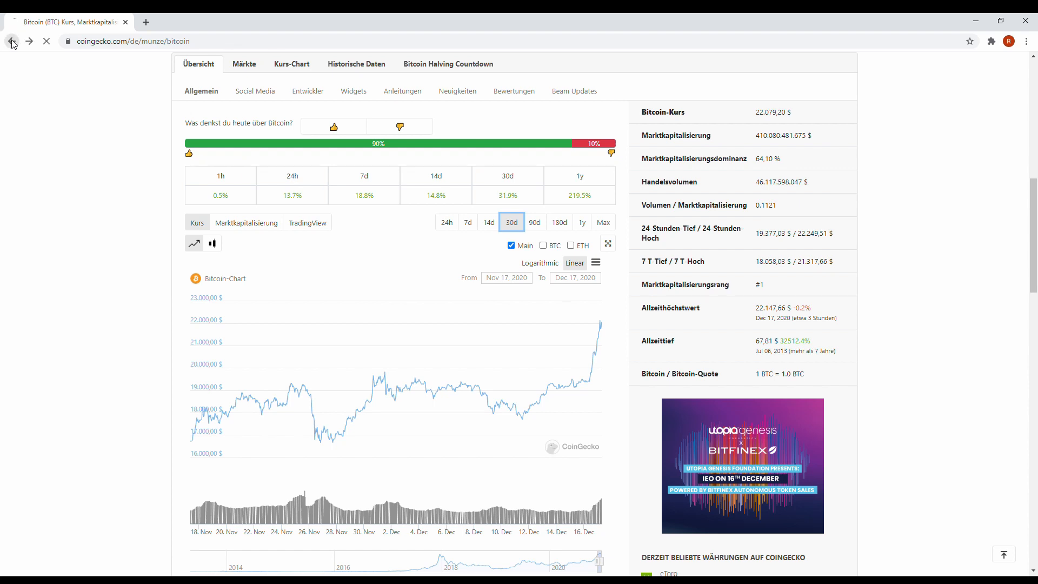
{"action": "left_click", "coordinate": [12, 40]}
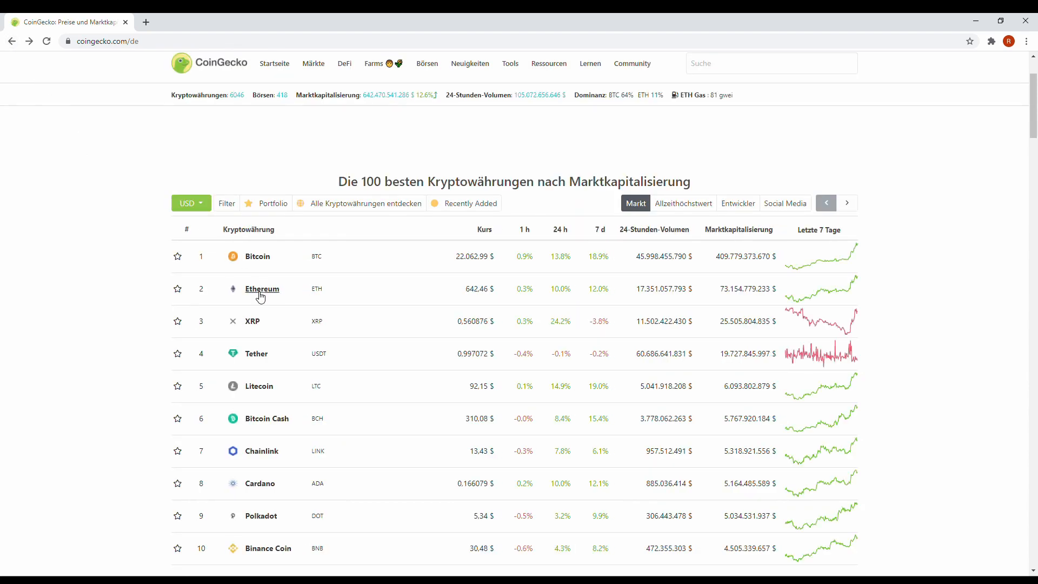
{"action": "scroll", "scroll_direction": "down", "scroll_amount": 3}
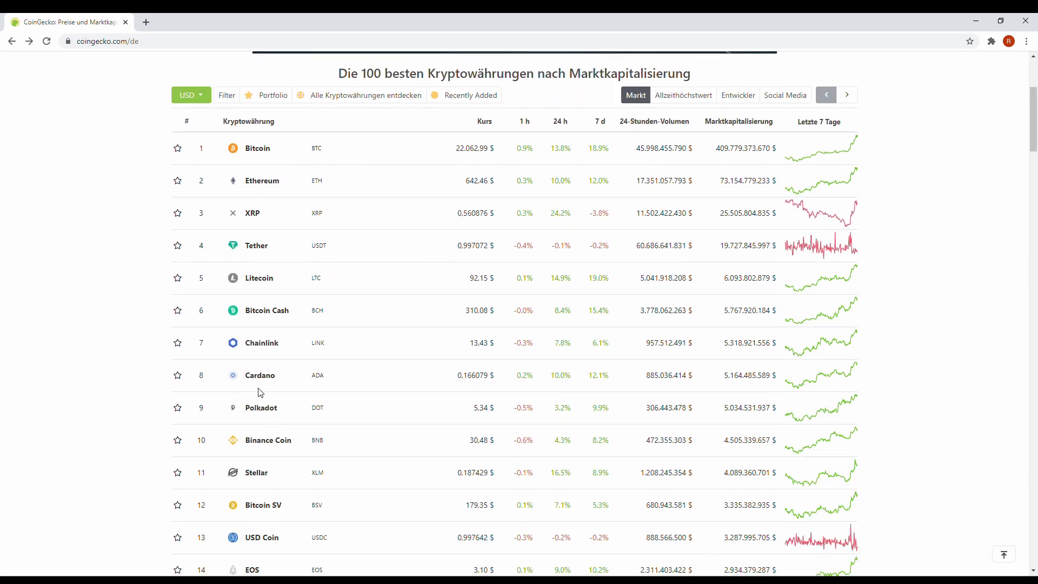
{"action": "left_click", "coordinate": [260, 375]}
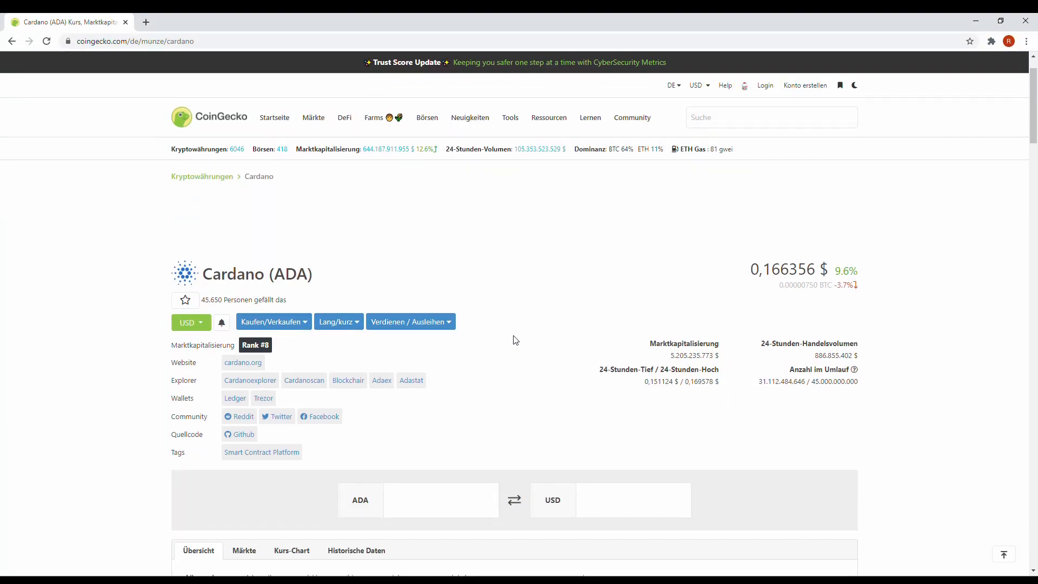
Vote thumbs-up in the 'Was denkst du heute über Cardano?' poll
{"action": "scroll", "scroll_direction": "down", "scroll_amount": 3}
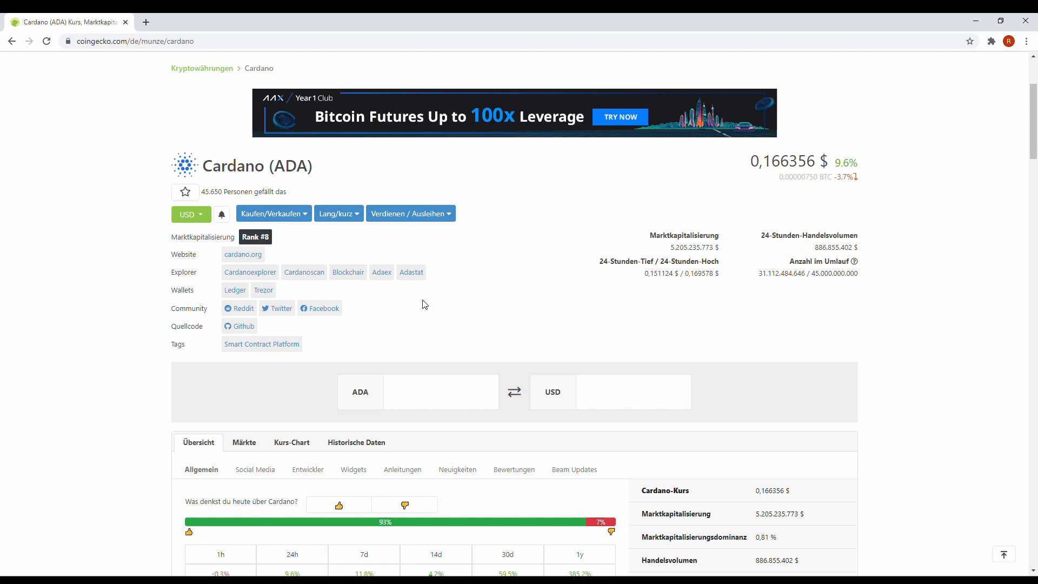
{"action": "scroll", "scroll_direction": "down", "scroll_amount": 3}
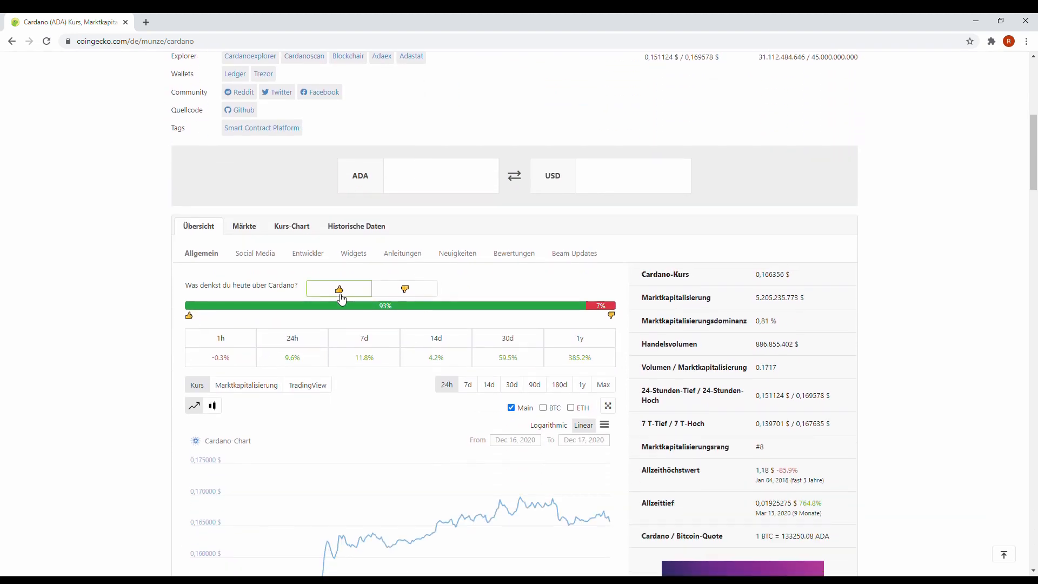
{"action": "left_click", "coordinate": [339, 289]}
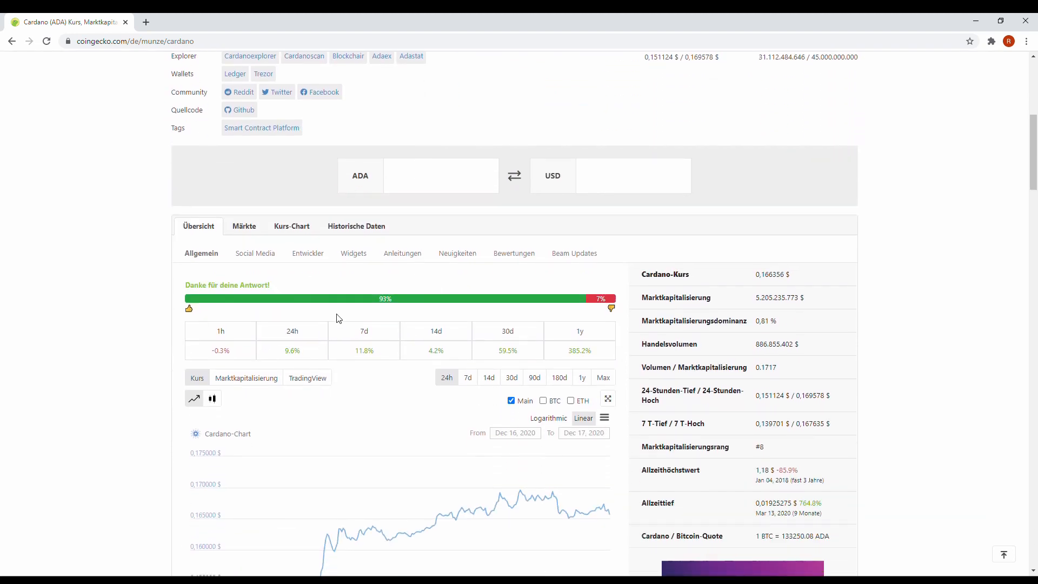
{"action": "scroll", "scroll_direction": "down", "scroll_amount": 3}
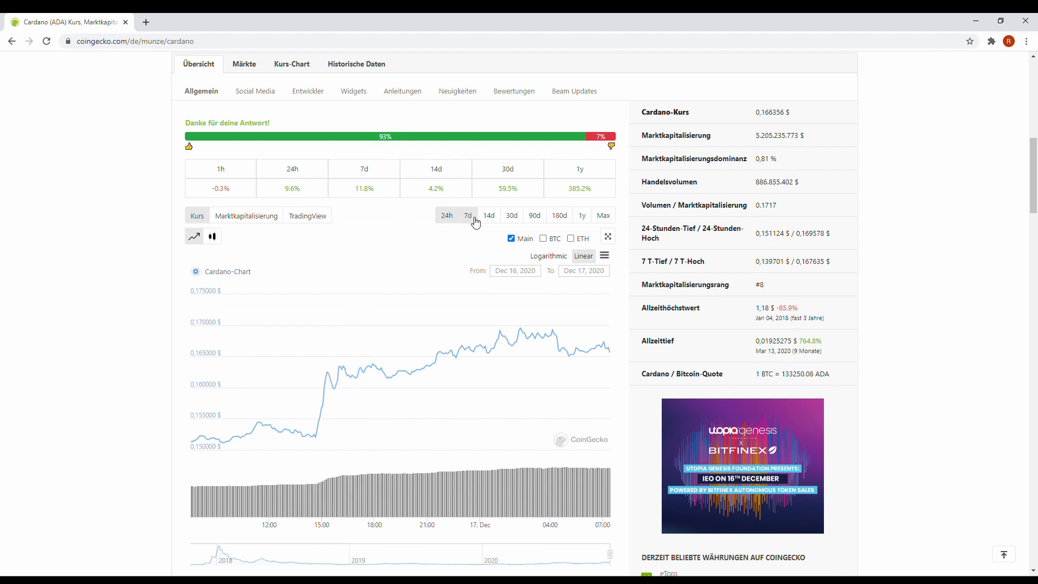
{"action": "scroll", "scroll_direction": "down", "scroll_amount": 3}
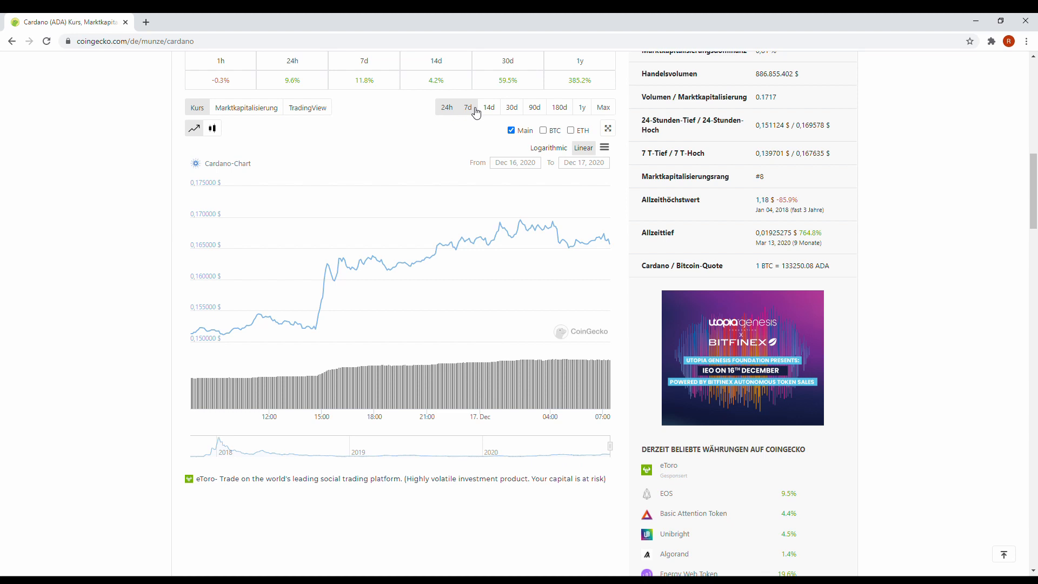
Step Cardano's chart through 7d and 14d, ending on 30d (Nov 17–Dec 17, 2020)
{"action": "left_click", "coordinate": [468, 107]}
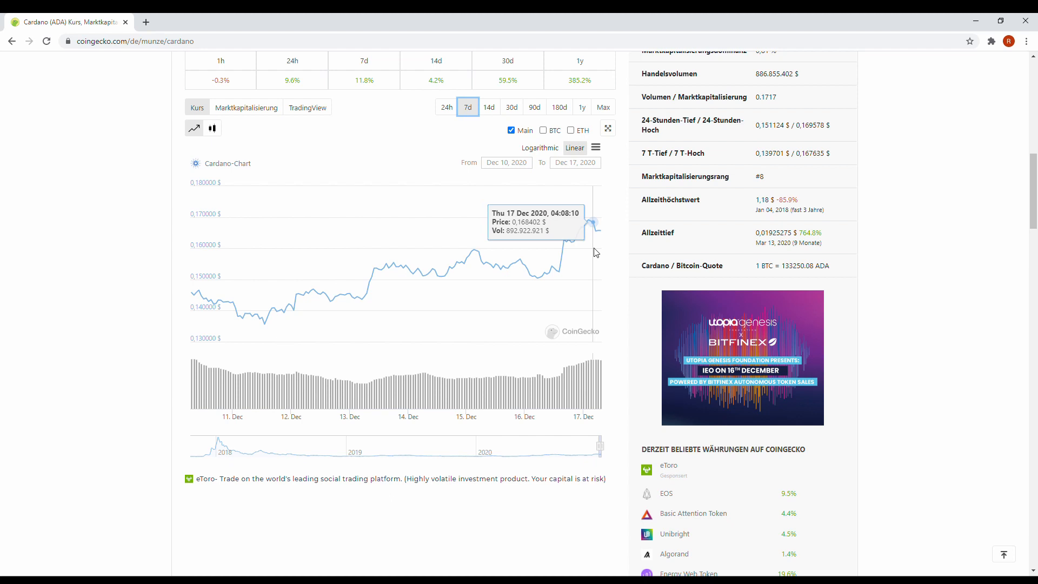
{"action": "mouse_move", "coordinate": [587, 250]}
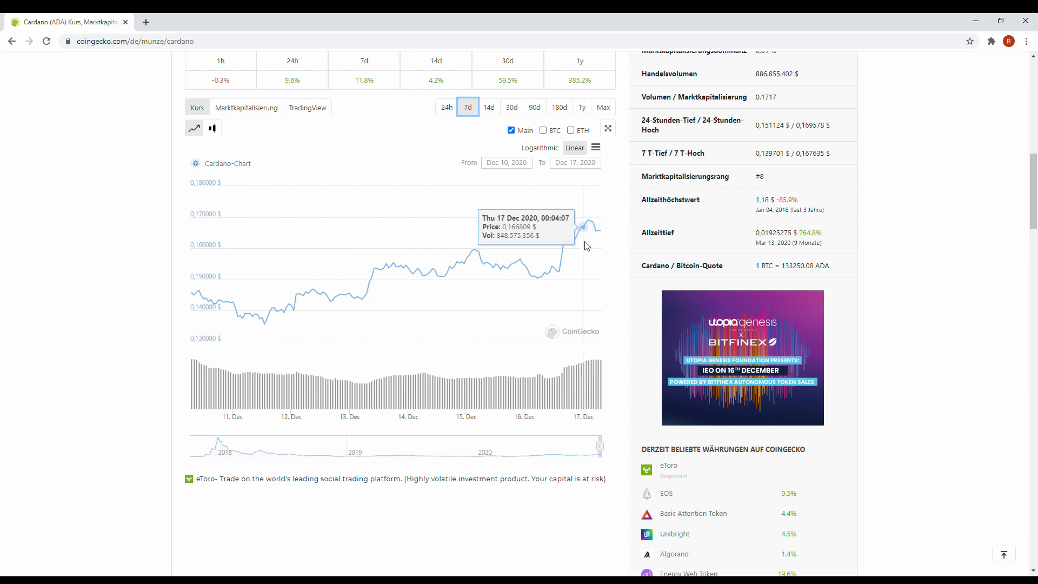
{"action": "mouse_move", "coordinate": [463, 277]}
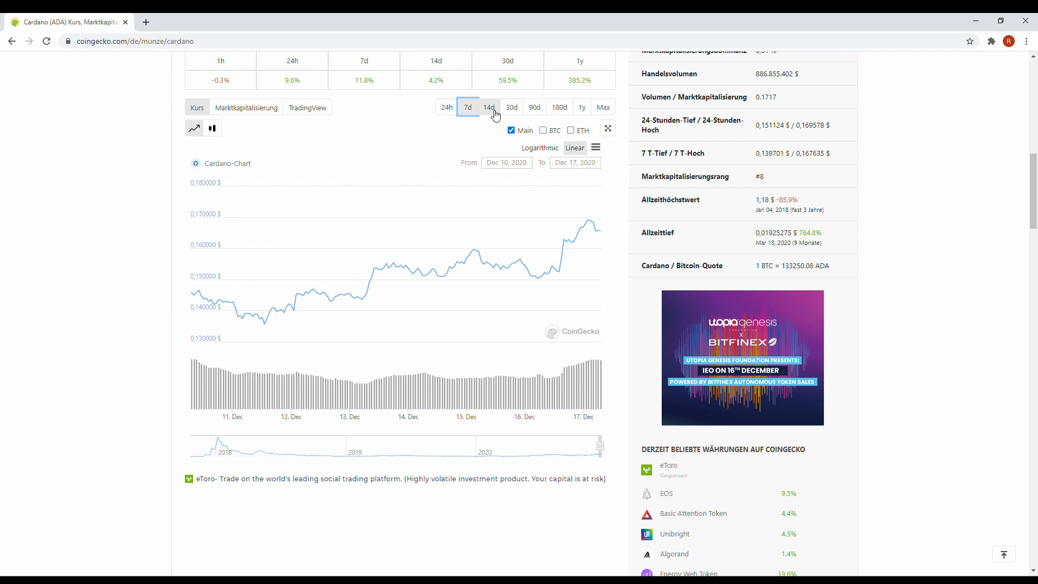
{"action": "left_click", "coordinate": [489, 106]}
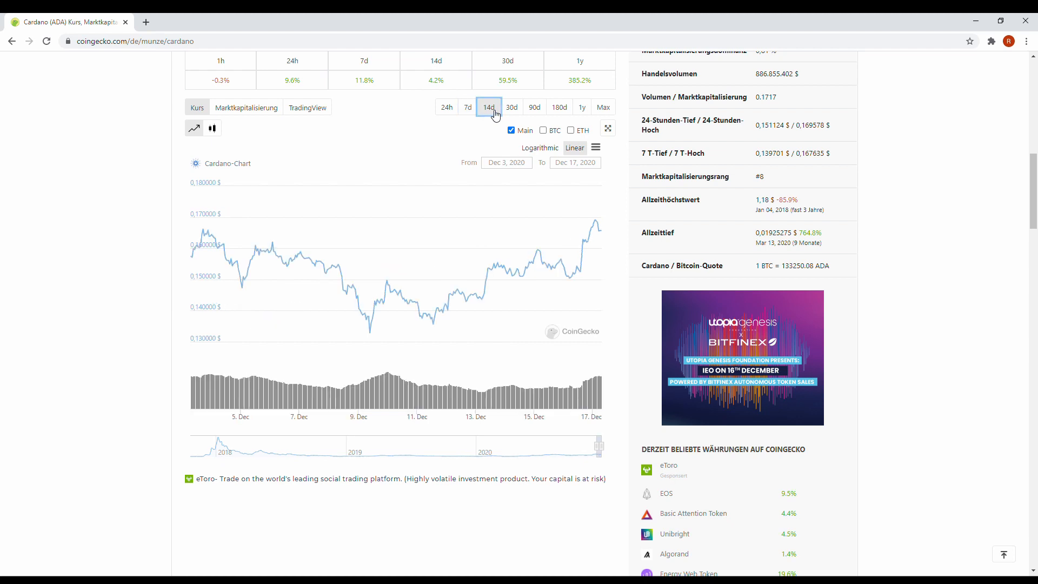
{"action": "left_click", "coordinate": [511, 106]}
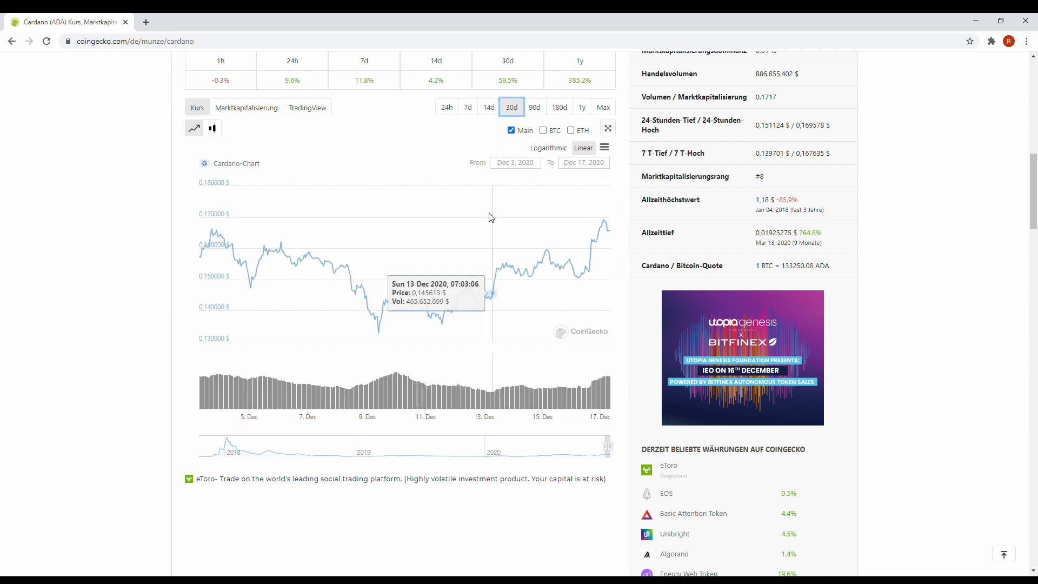
{"action": "left_click", "coordinate": [575, 147]}
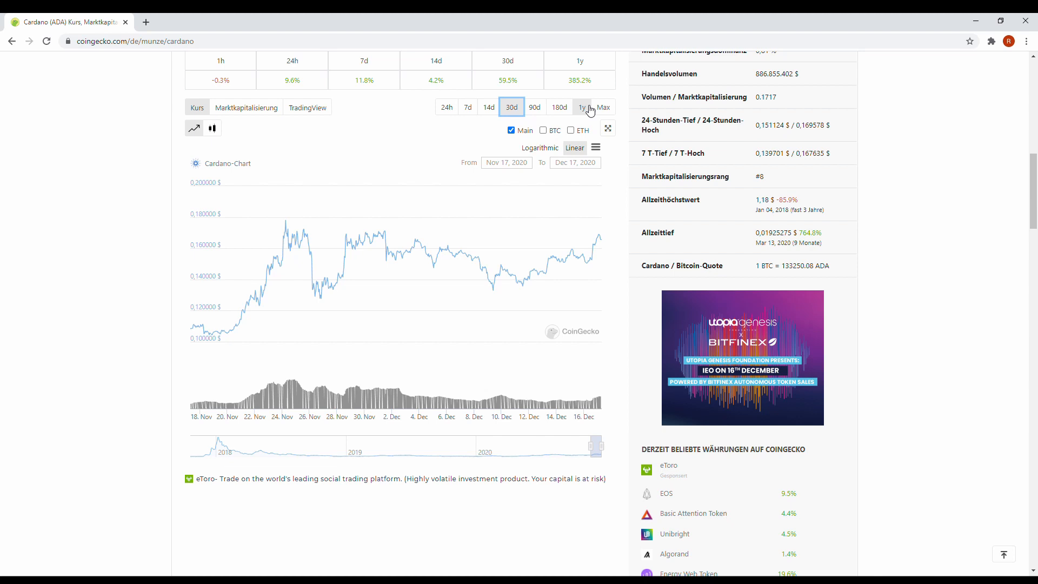
Set Cardano's chart to 1y, spanning Dec 19, 2019 to Dec 17, 2020
{"action": "left_click", "coordinate": [582, 107]}
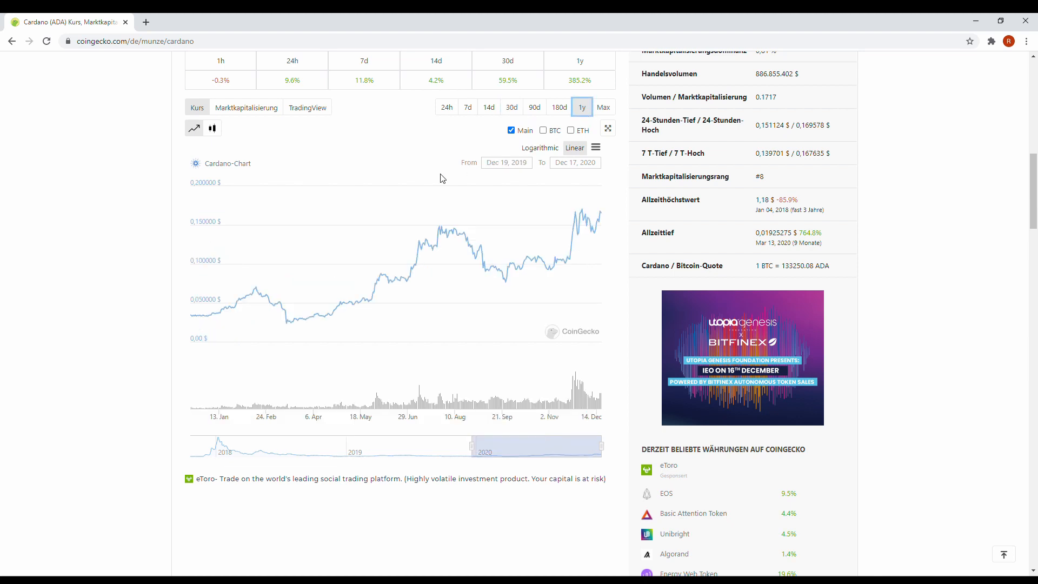
{"action": "mouse_move", "coordinate": [209, 323]}
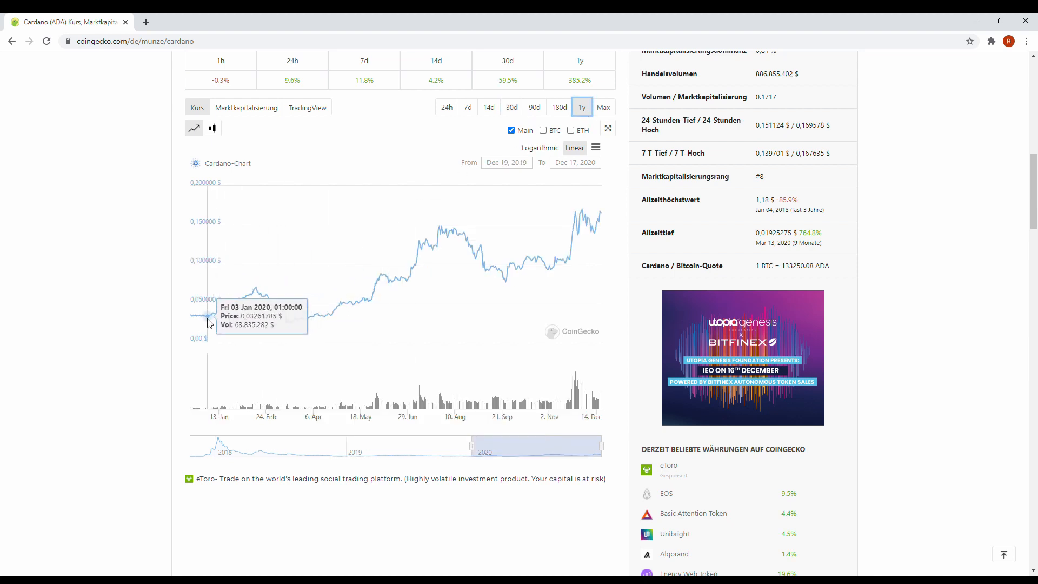
{"action": "mouse_move", "coordinate": [204, 324]}
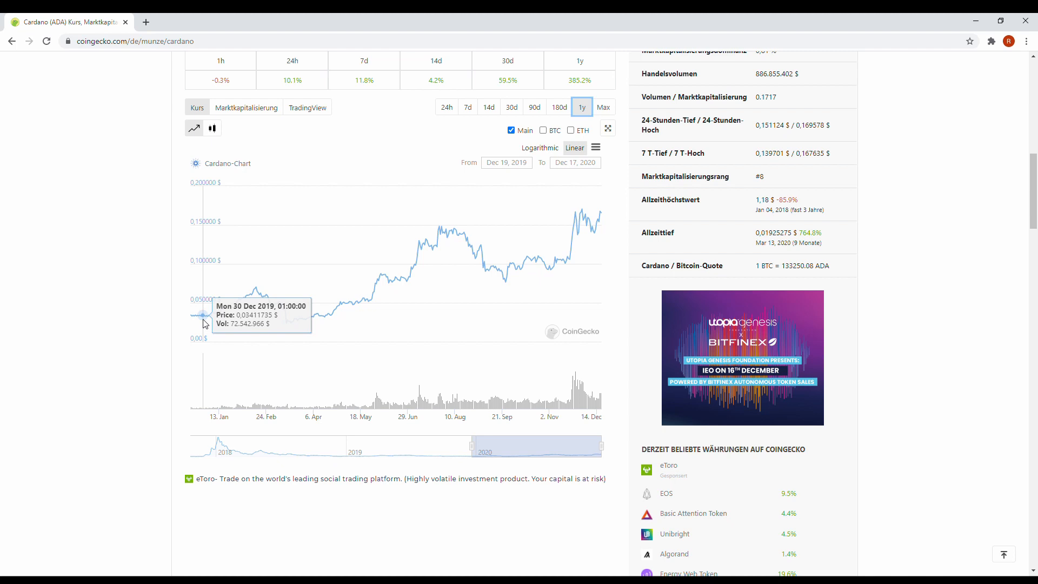
{"action": "mouse_move", "coordinate": [199, 311]}
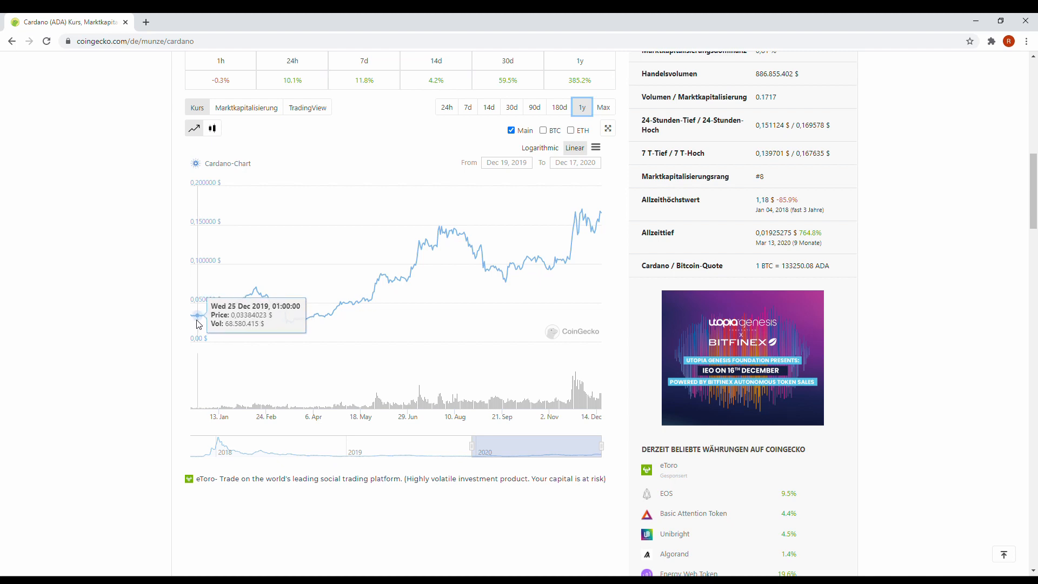
{"action": "mouse_move", "coordinate": [196, 318]}
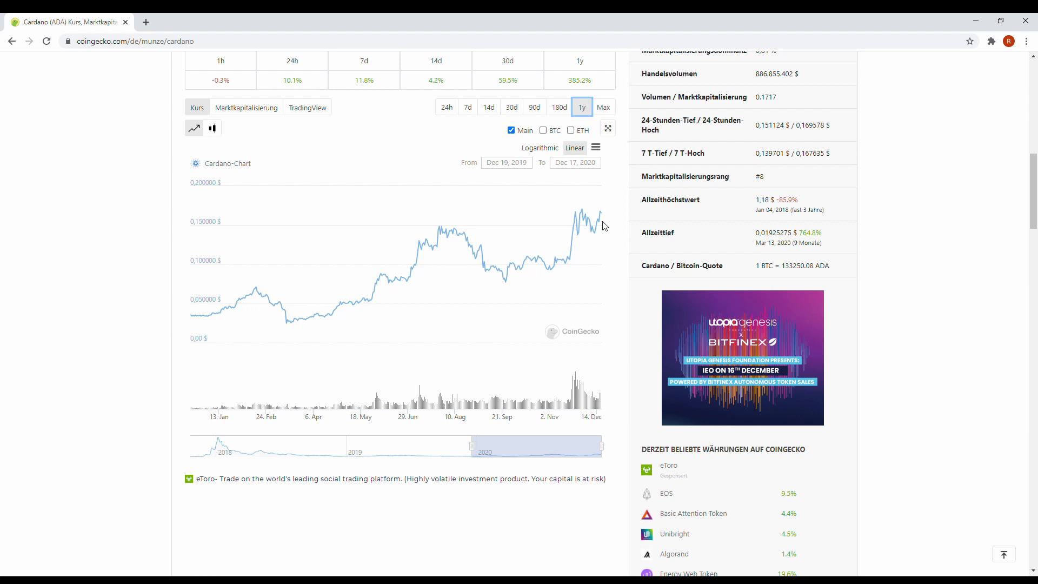
{"action": "mouse_move", "coordinate": [599, 222]}
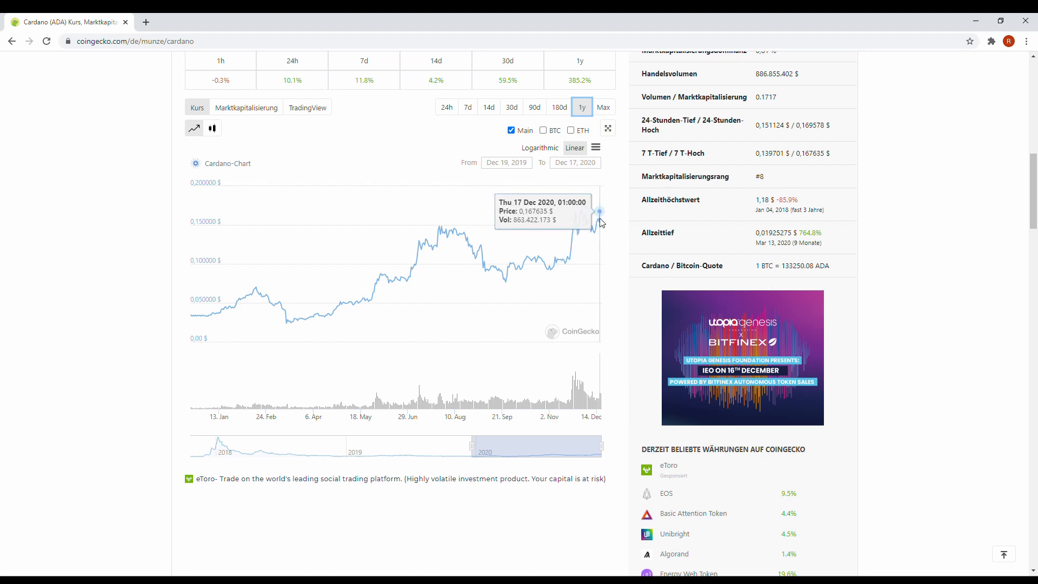
{"action": "mouse_move", "coordinate": [598, 221]}
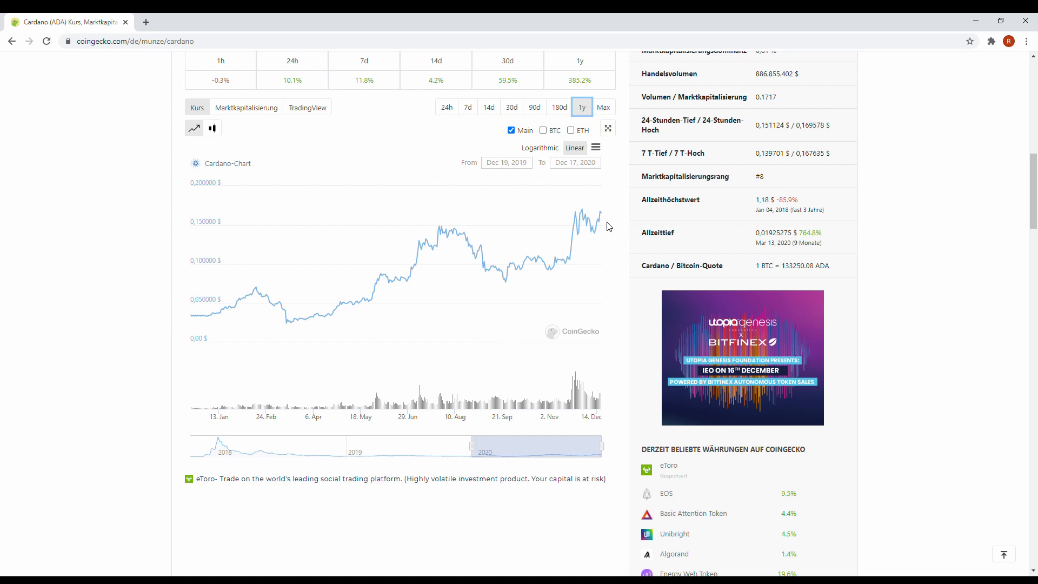
{"action": "mouse_move", "coordinate": [595, 221]}
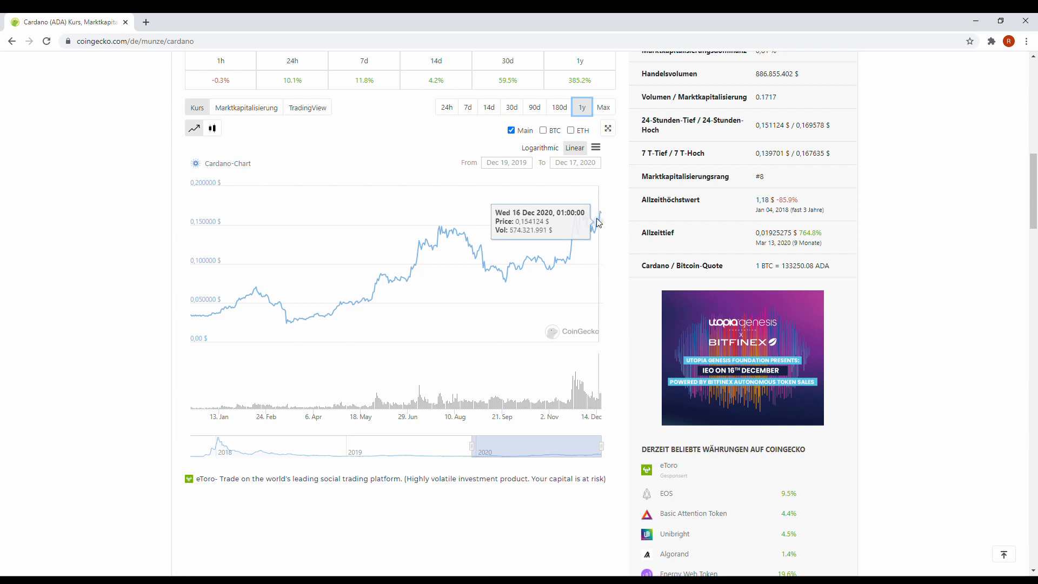
{"action": "mouse_move", "coordinate": [596, 222]}
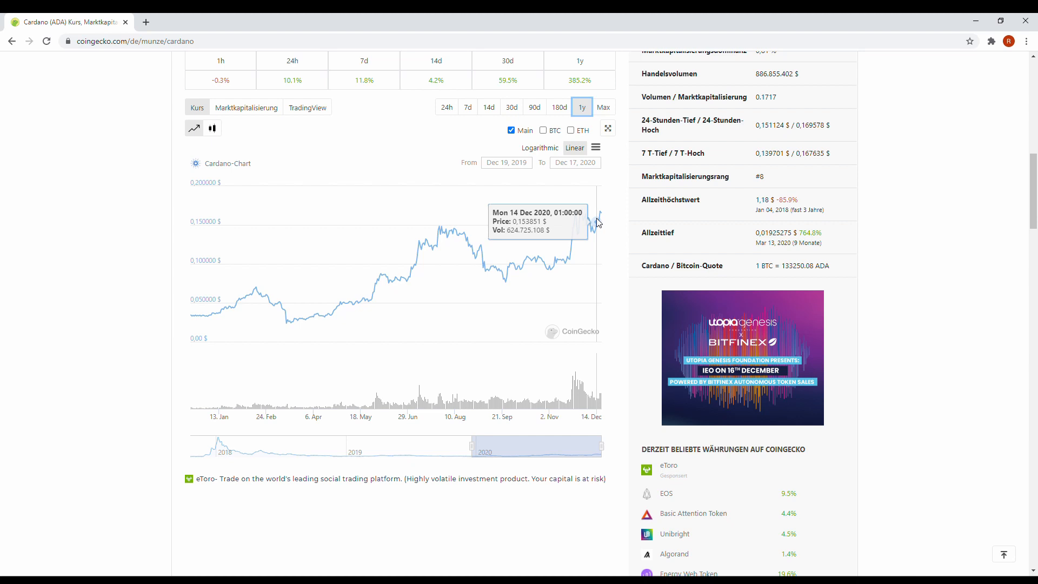
{"action": "mouse_move", "coordinate": [558, 220]}
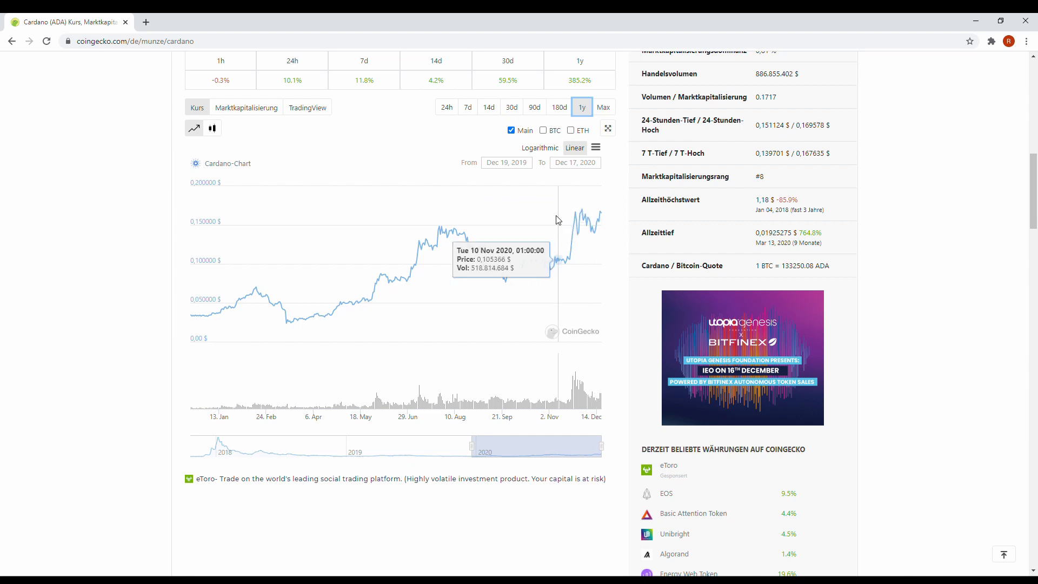
{"action": "mouse_move", "coordinate": [563, 236]}
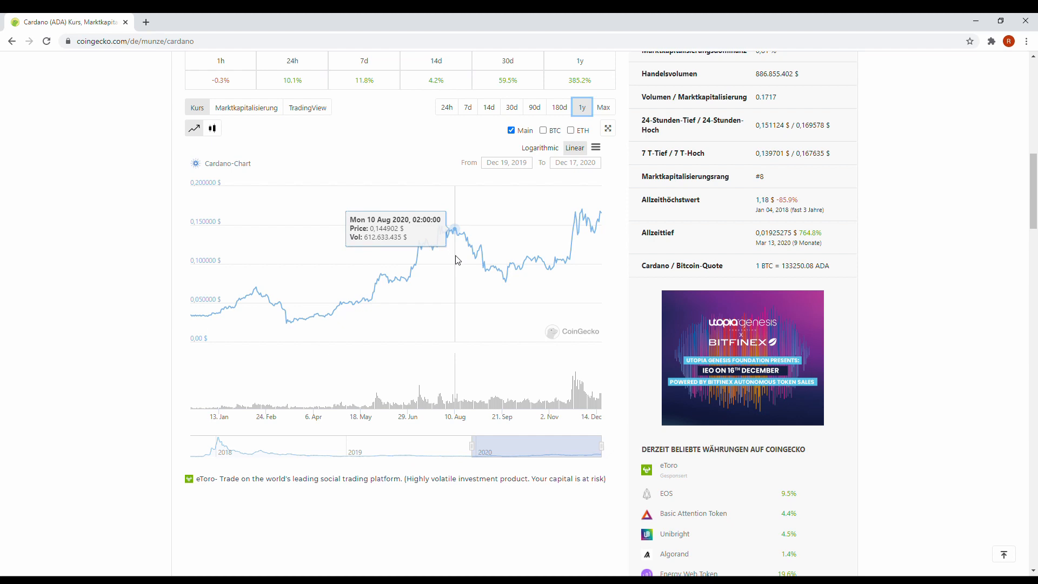
{"action": "mouse_move", "coordinate": [454, 248]}
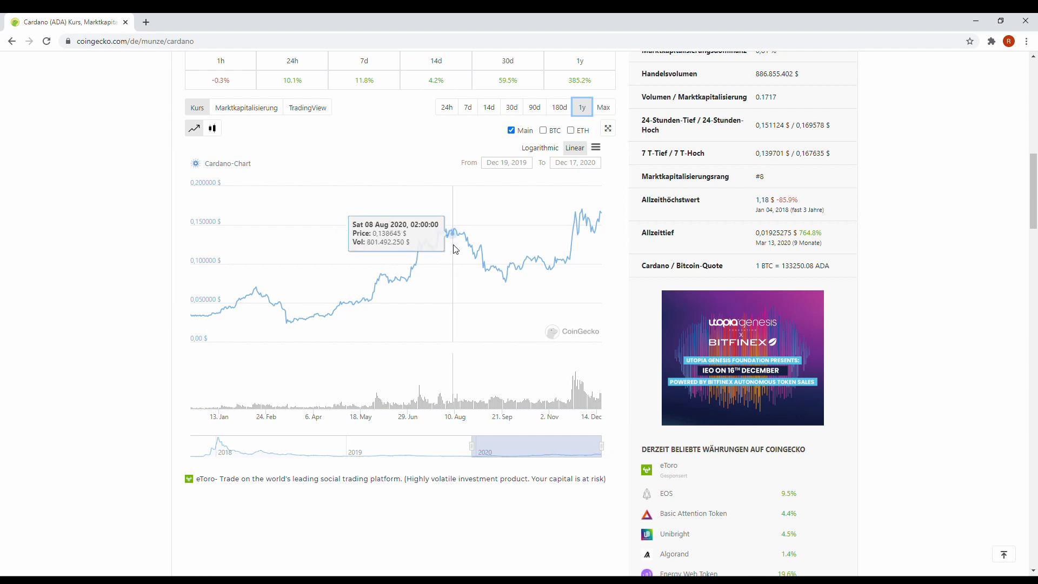
{"action": "mouse_move", "coordinate": [447, 231]}
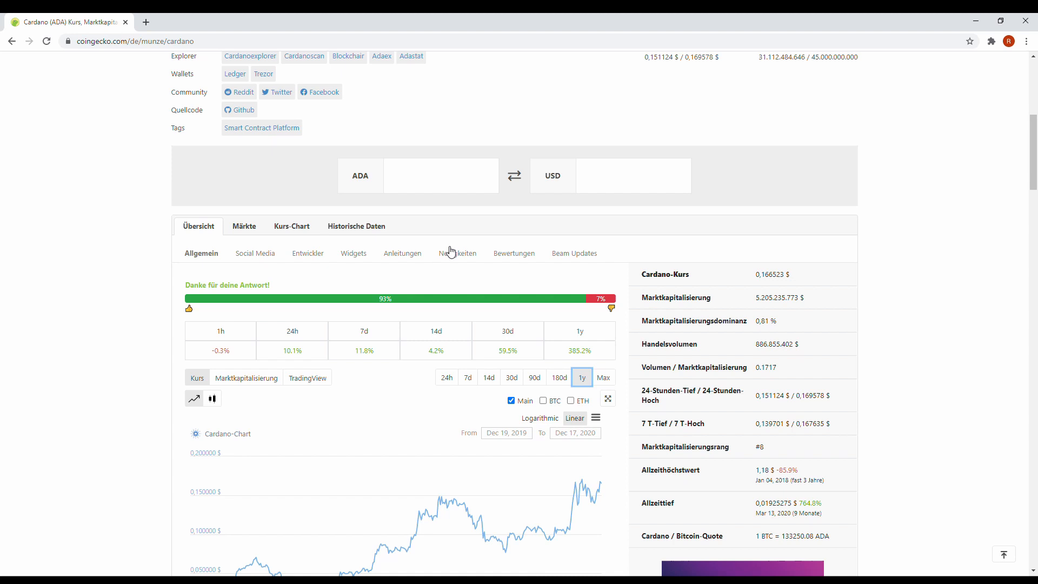
{"action": "mouse_move", "coordinate": [426, 242]}
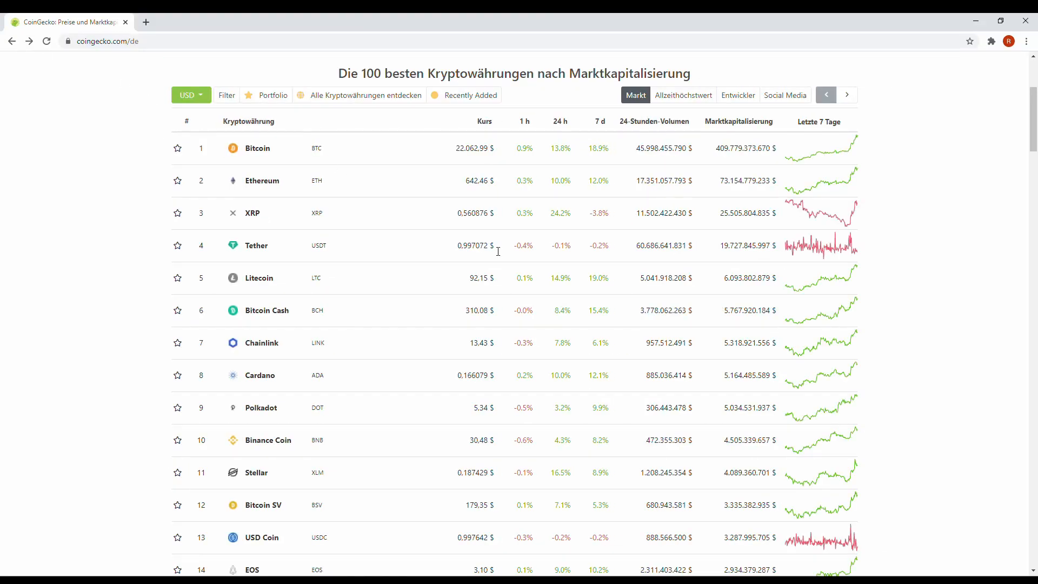
Scroll down the ranking and open IOTA (MIOTA), rank #33 at 0.326749 $
{"action": "scroll", "scroll_direction": "down", "scroll_amount": 3}
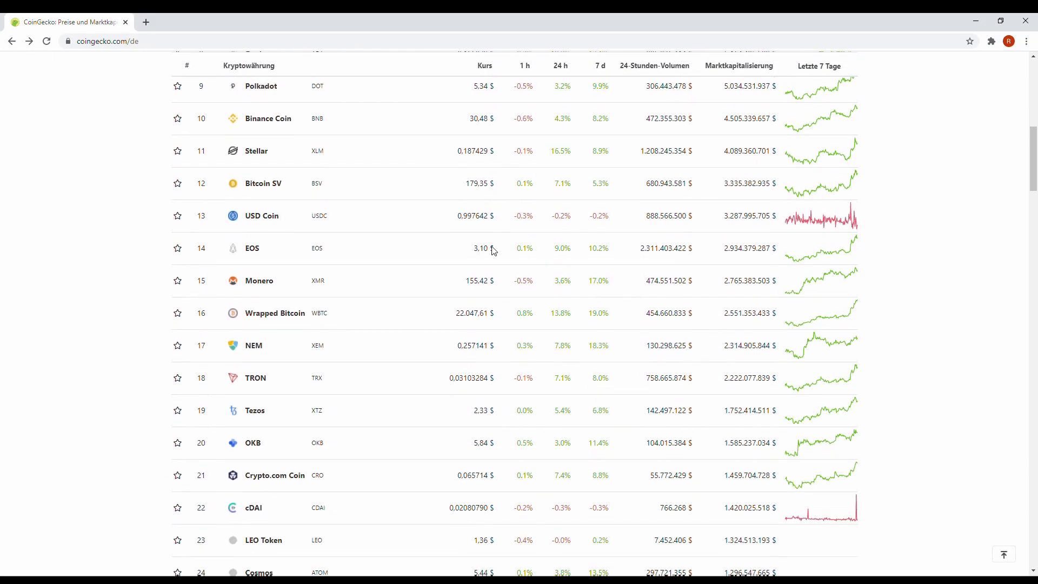
{"action": "scroll", "scroll_direction": "down", "scroll_amount": 3}
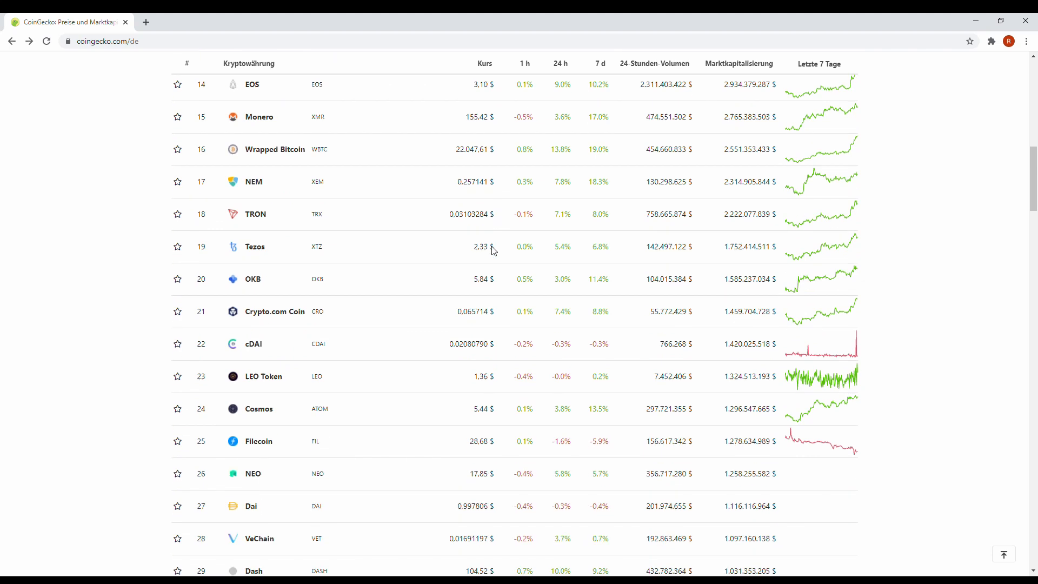
{"action": "scroll", "scroll_direction": "down", "scroll_amount": 3}
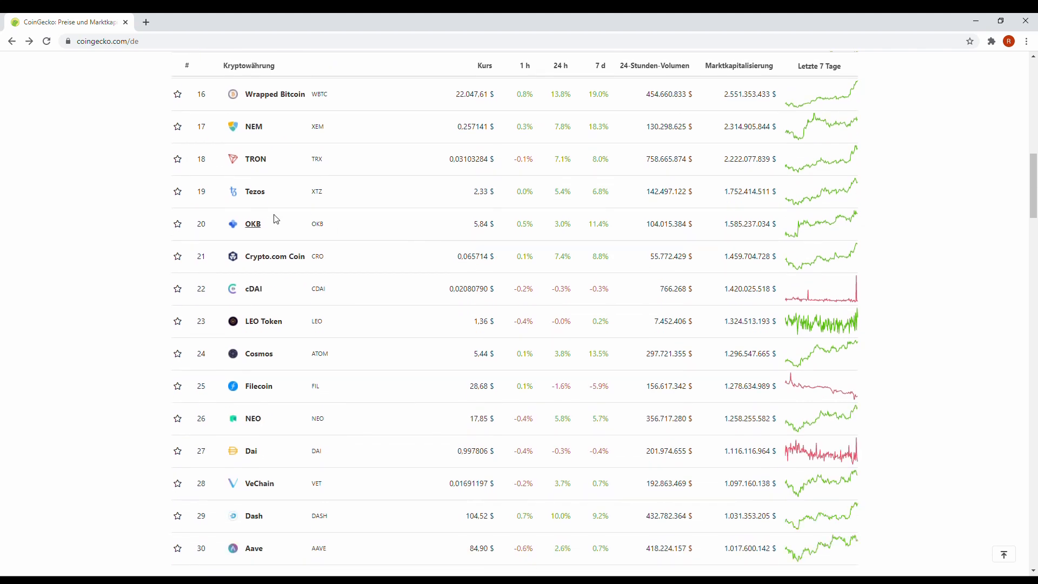
{"action": "scroll", "scroll_direction": "down", "scroll_amount": 3}
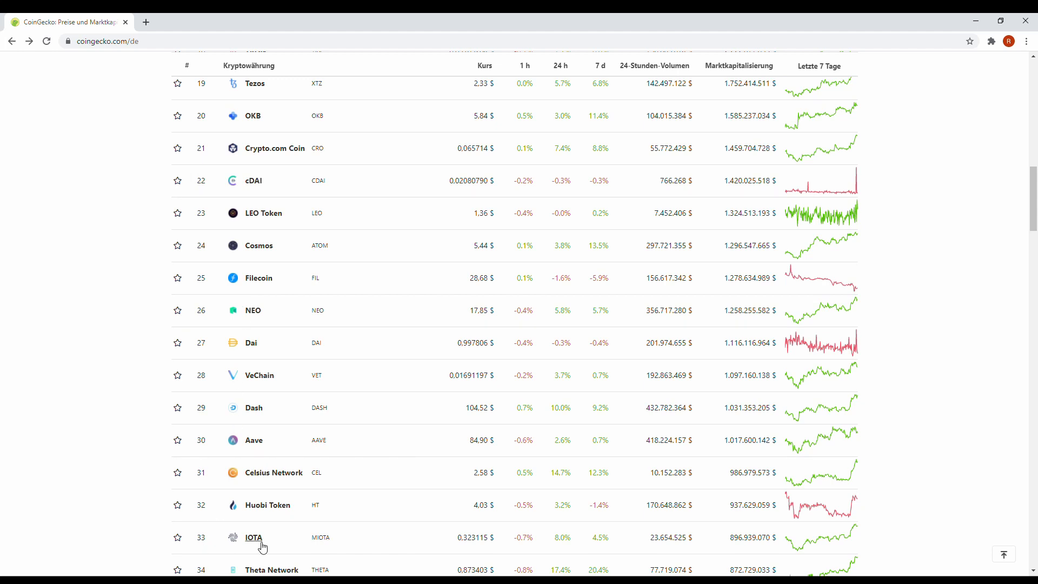
{"action": "left_click", "coordinate": [254, 537]}
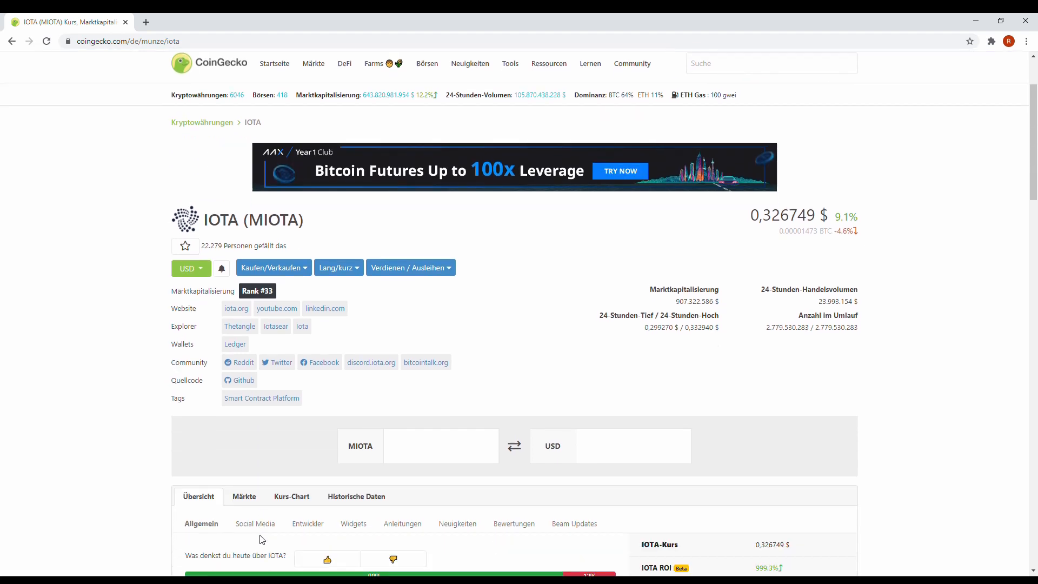
Vote thumbs-up in IOTA's sentiment poll and scroll to its 24-hour Kurs chart
{"action": "scroll", "scroll_direction": "down", "scroll_amount": 3}
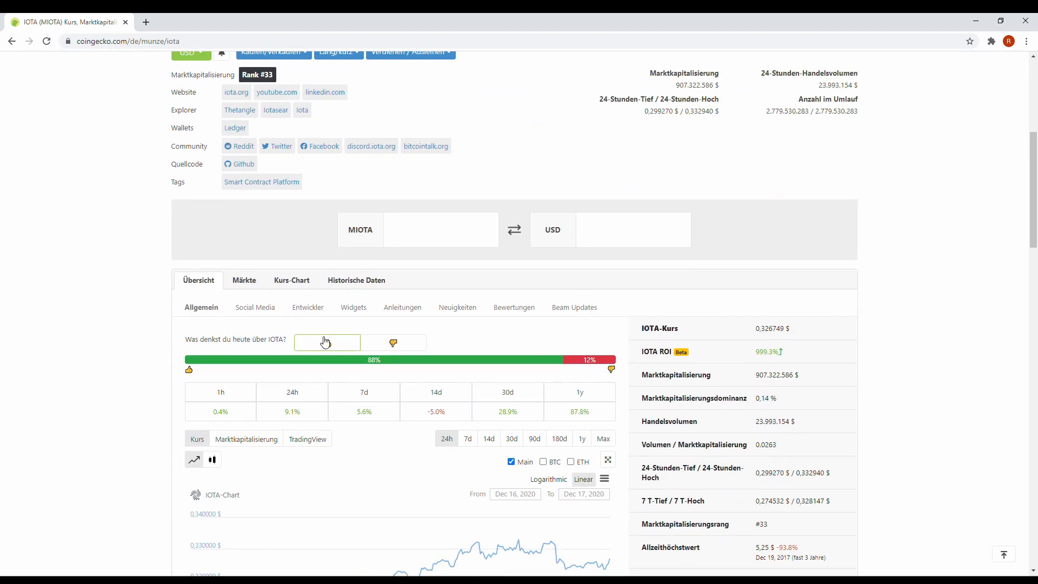
{"action": "left_click", "coordinate": [326, 342]}
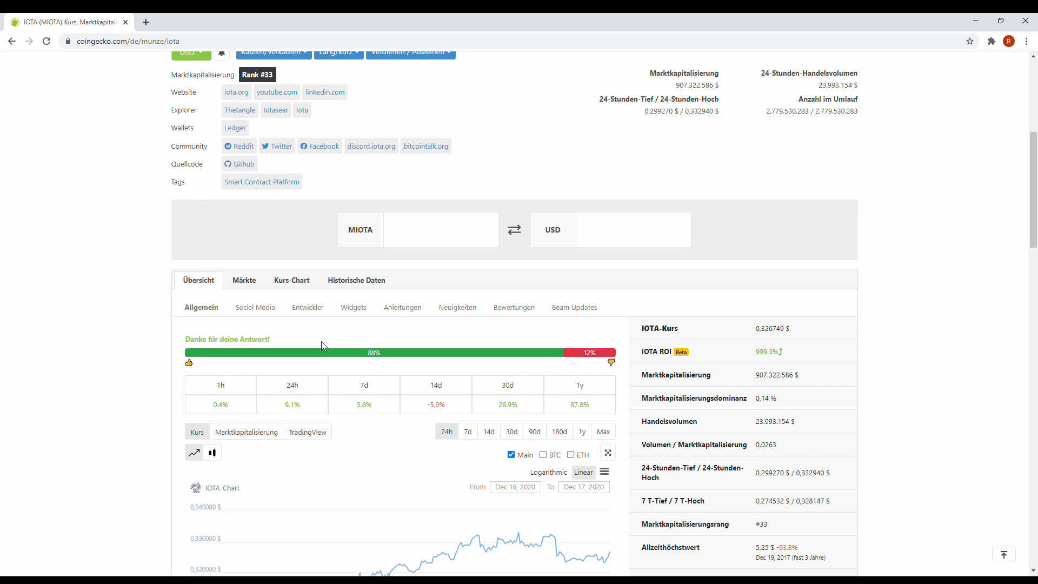
{"action": "mouse_move", "coordinate": [316, 356]}
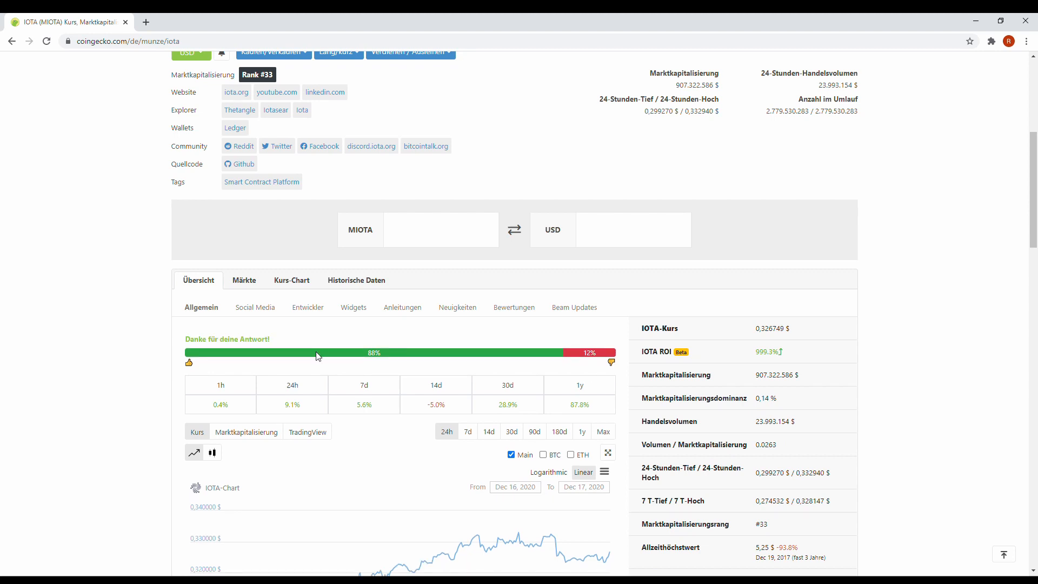
{"action": "scroll", "scroll_direction": "down", "scroll_amount": 3}
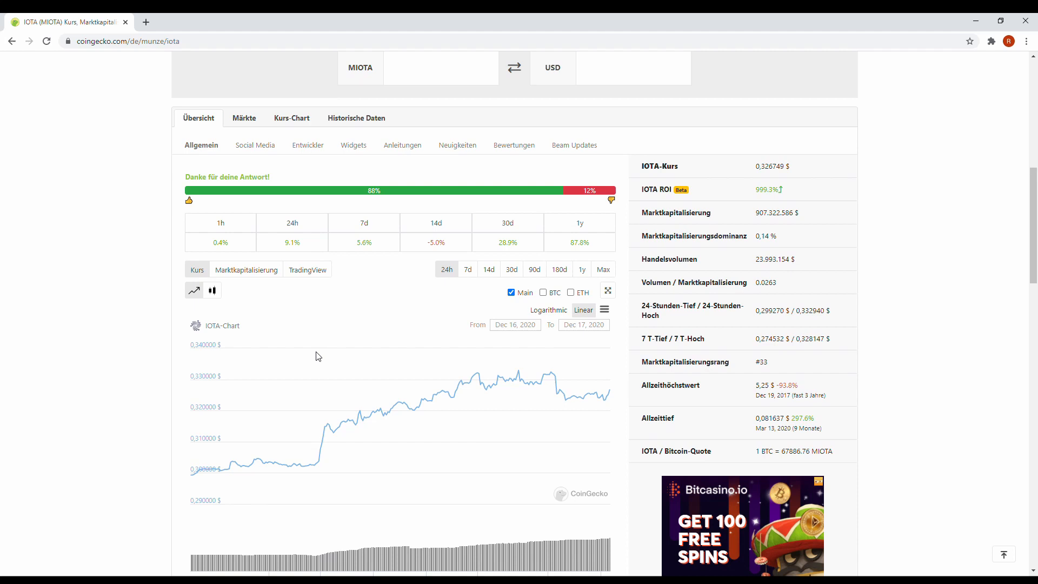
{"action": "mouse_move", "coordinate": [340, 372]}
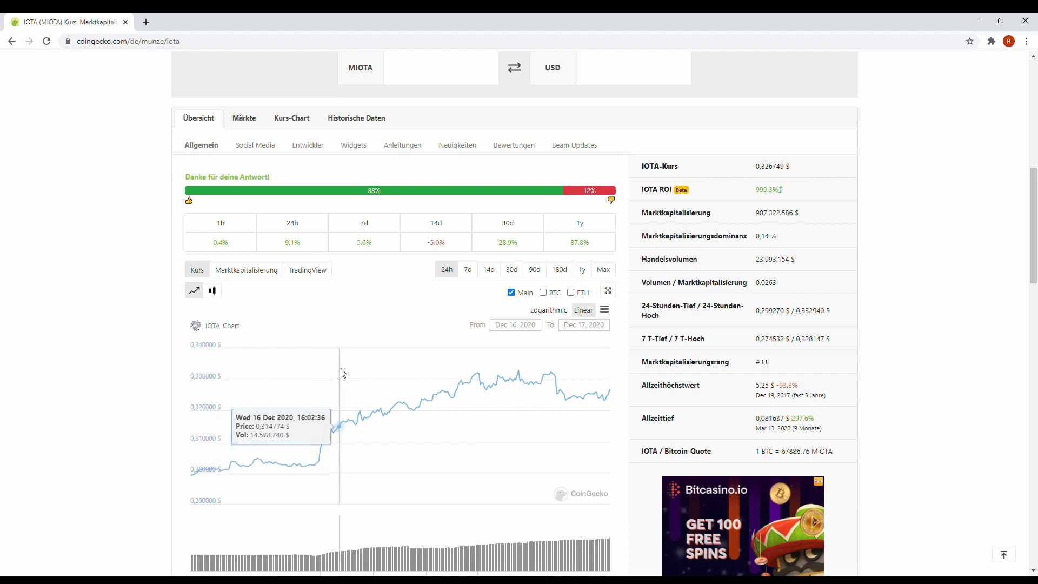
{"action": "mouse_move", "coordinate": [363, 395]}
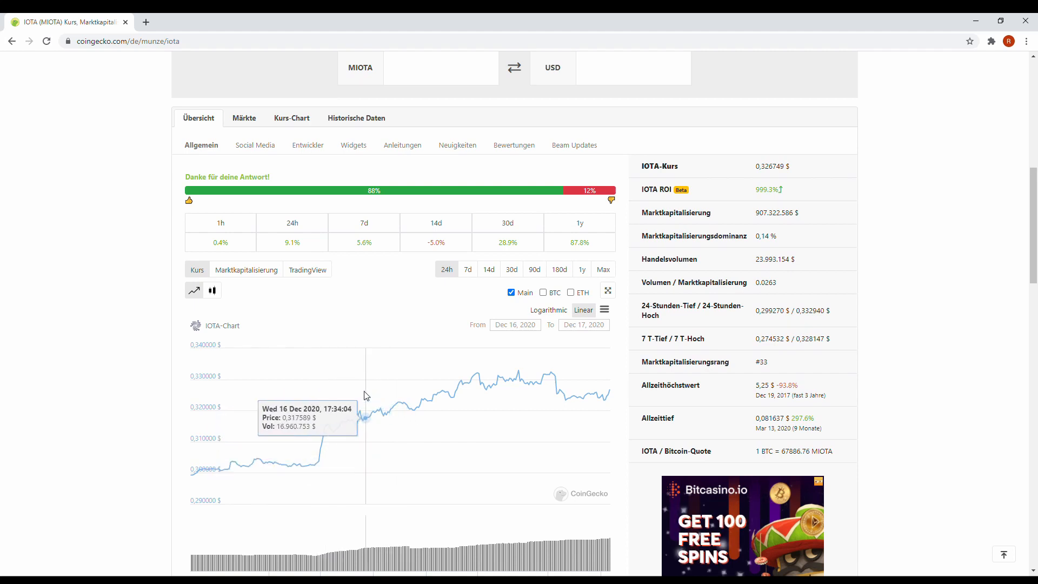
{"action": "mouse_move", "coordinate": [493, 448]}
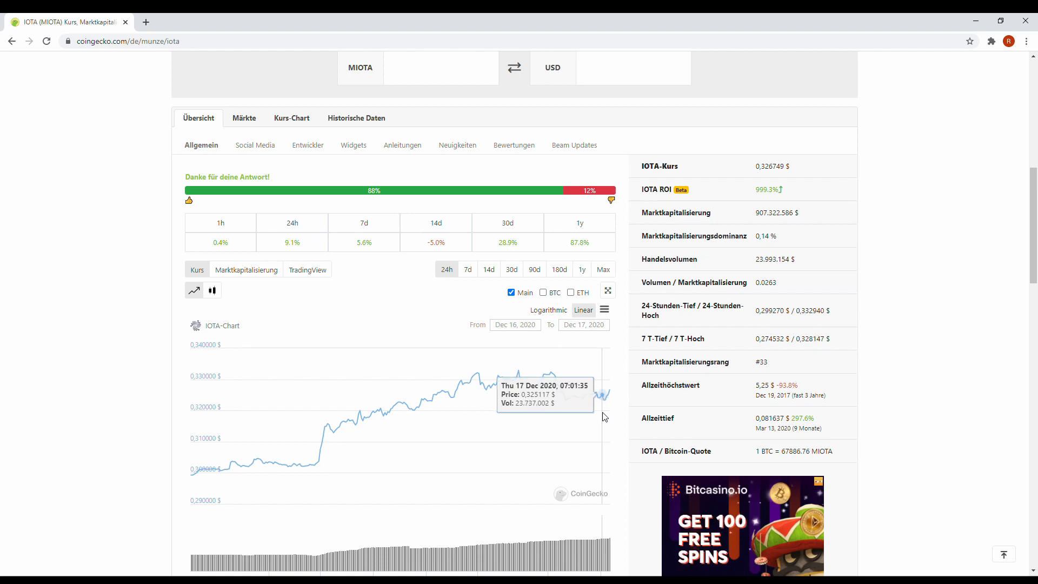
{"action": "scroll", "scroll_direction": "down", "scroll_amount": 3}
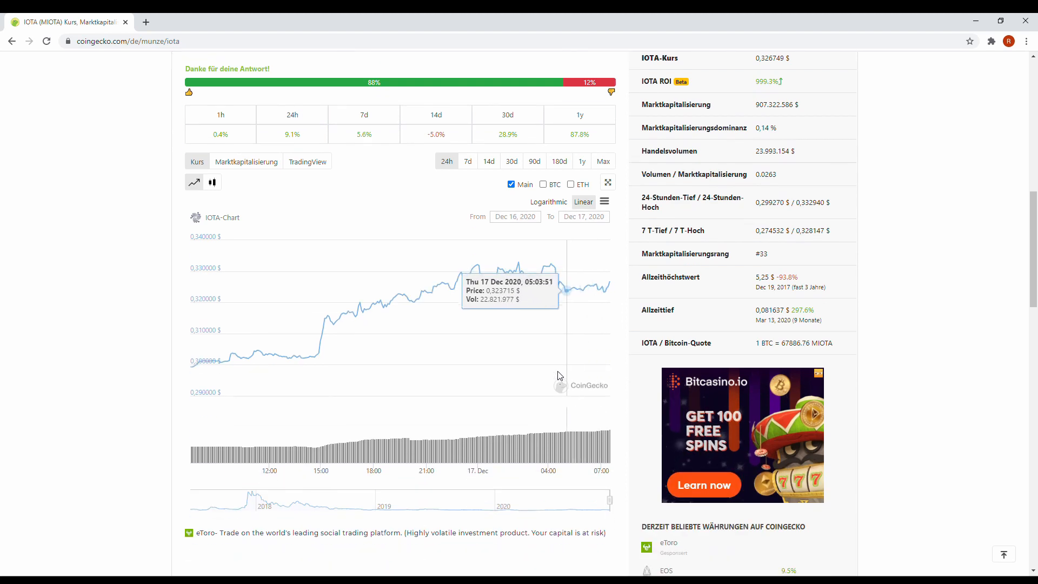
{"action": "mouse_move", "coordinate": [543, 286]}
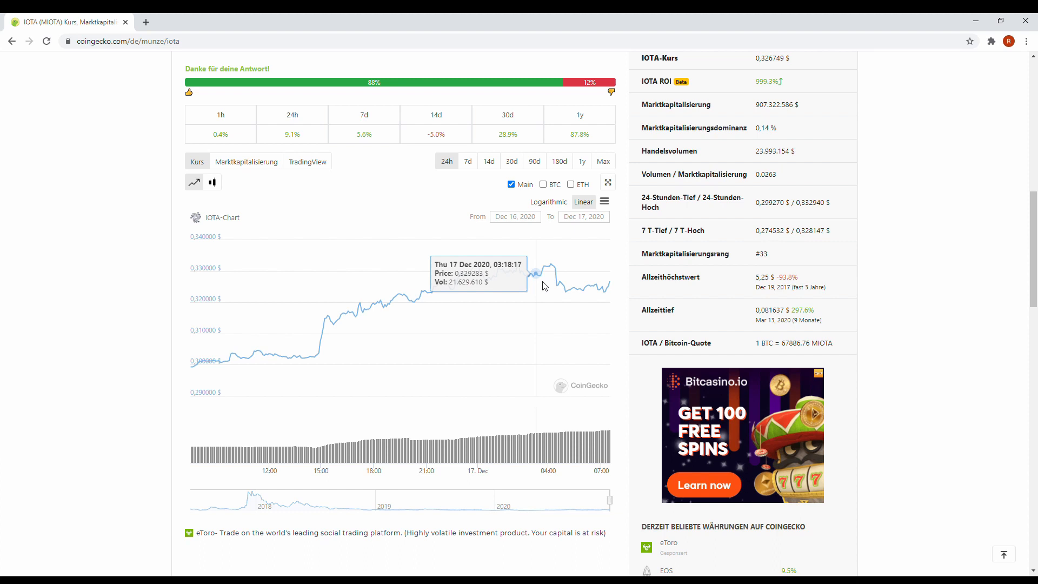
{"action": "mouse_move", "coordinate": [551, 268]}
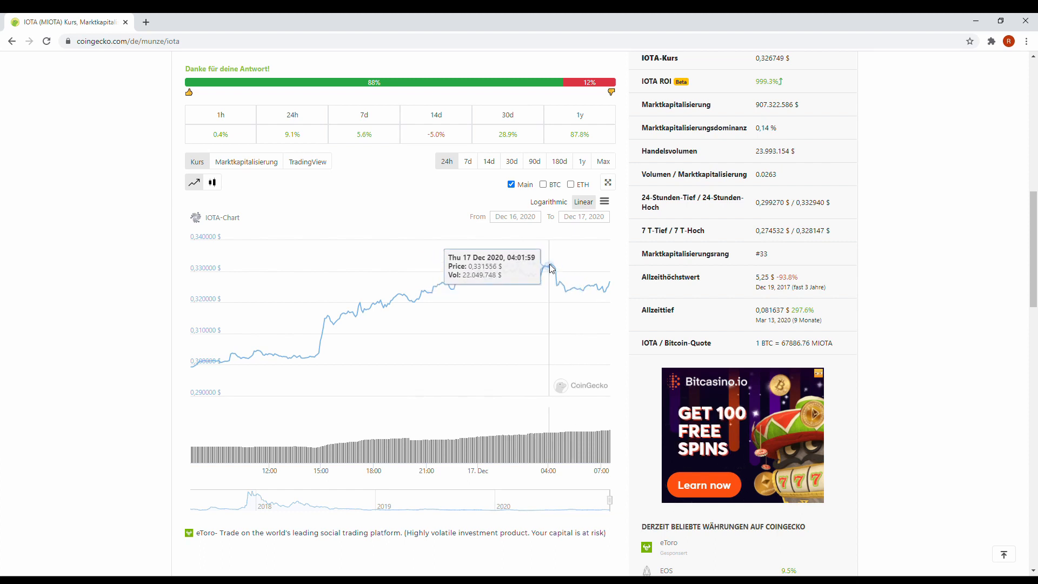
{"action": "scroll", "scroll_direction": "down", "scroll_amount": 3}
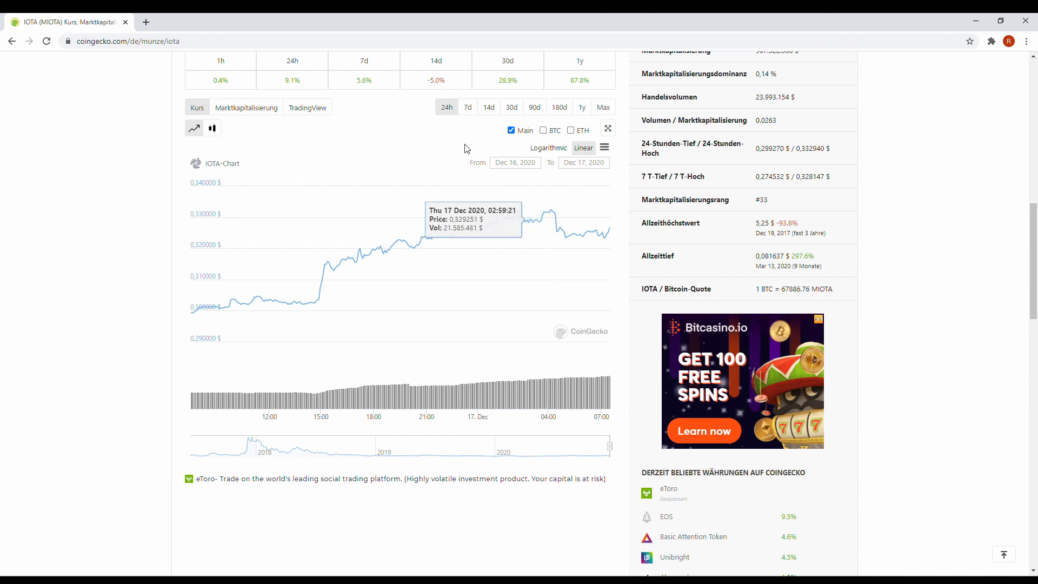
{"action": "mouse_move", "coordinate": [490, 129]}
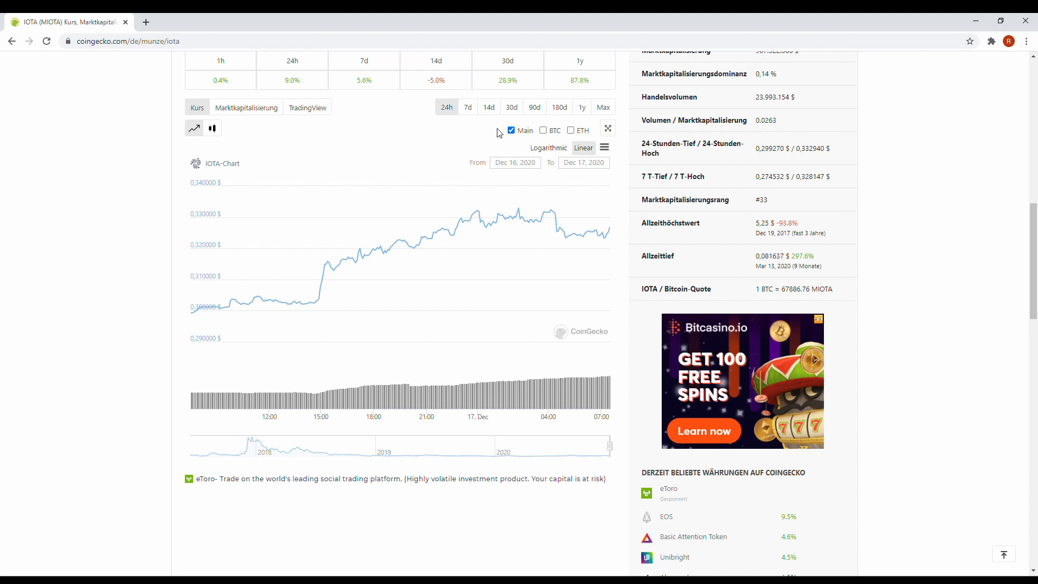
{"action": "mouse_move", "coordinate": [520, 136]}
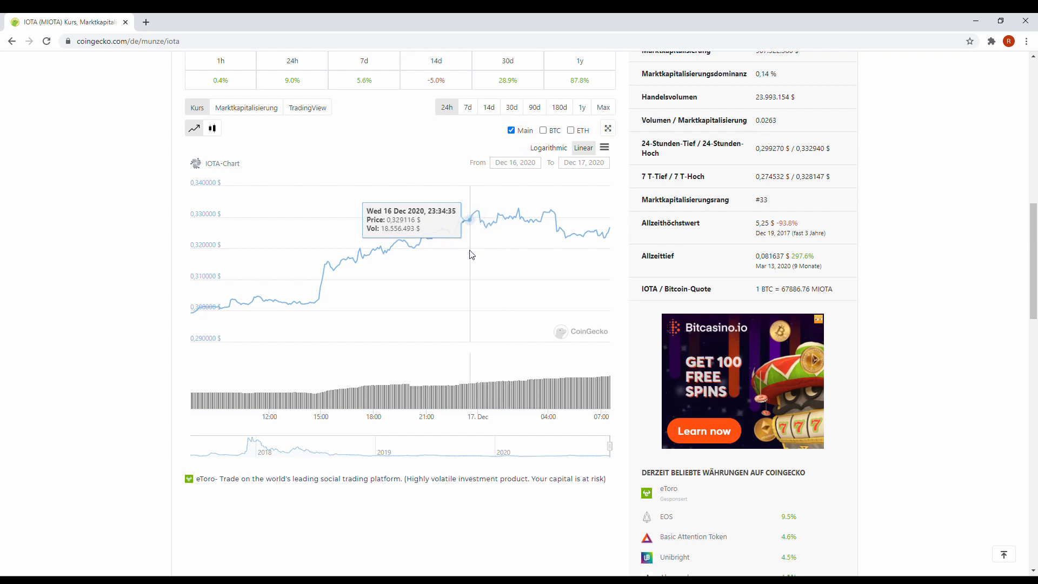
{"action": "mouse_move", "coordinate": [467, 252]}
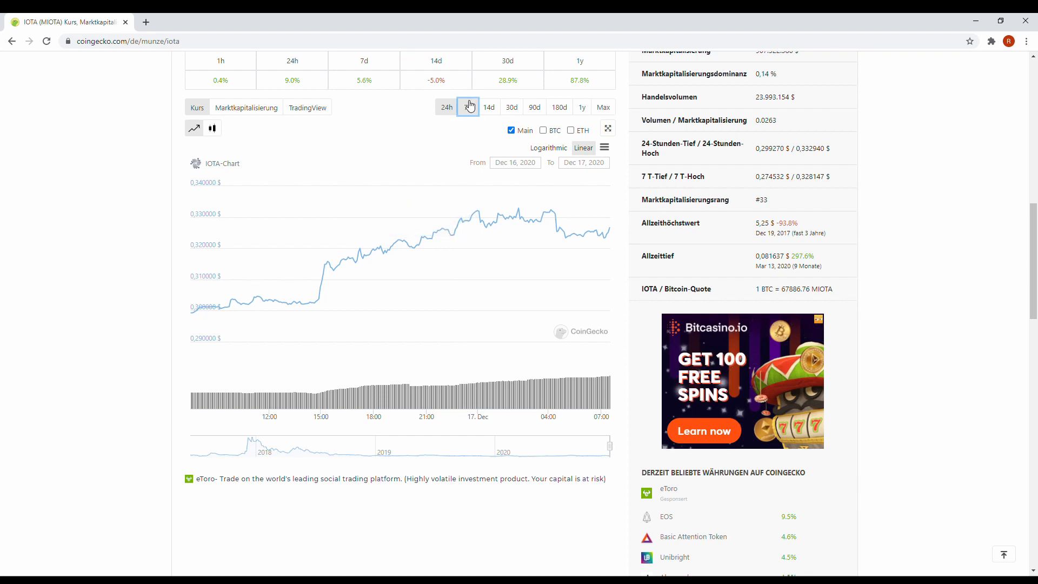
Switch IOTA's chart to 7d, then to 30d (Nov 17–Dec 17, 2020)
{"action": "left_click", "coordinate": [467, 107]}
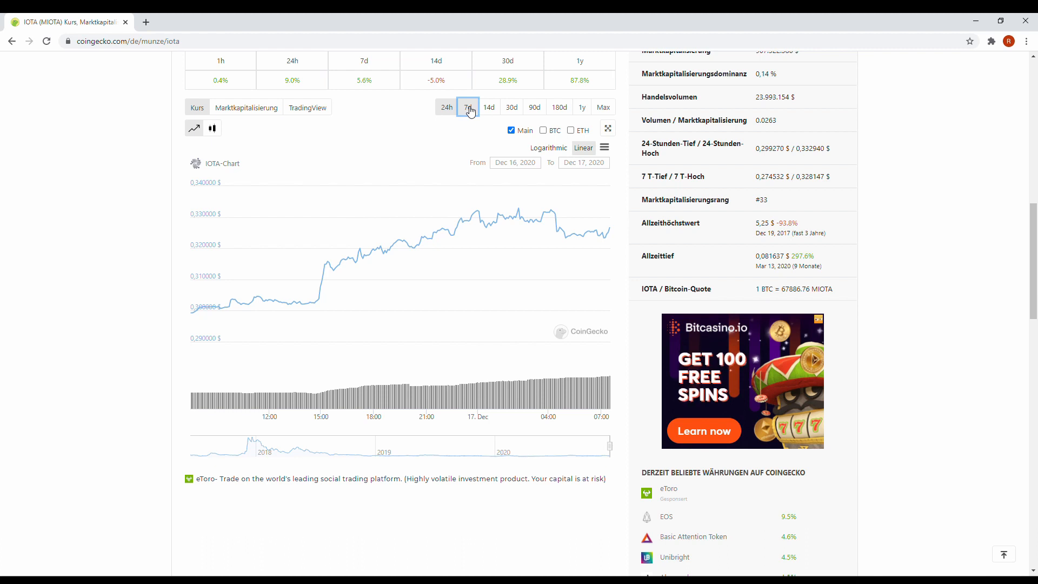
{"action": "left_click", "coordinate": [467, 106]}
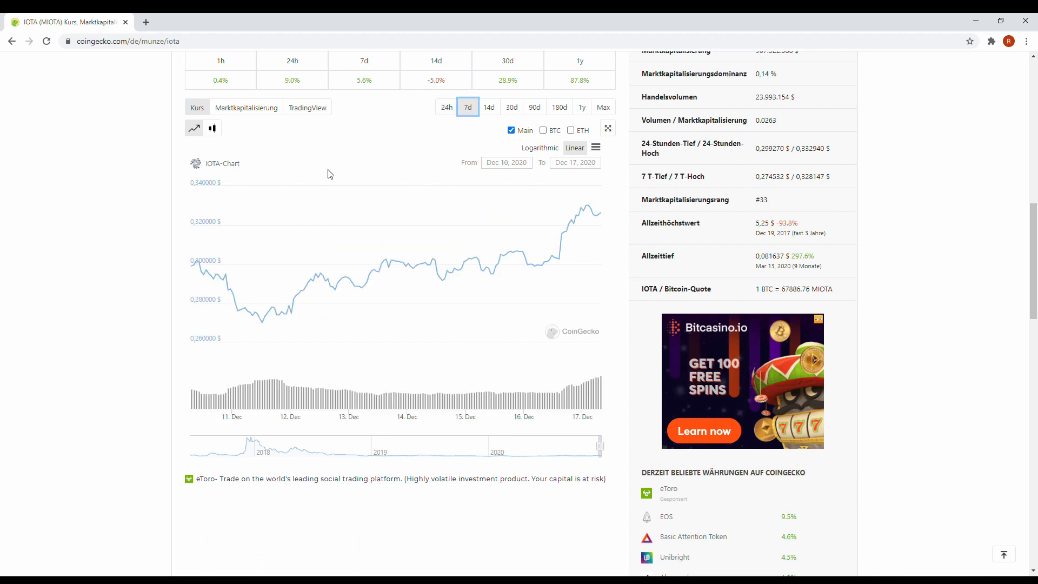
{"action": "mouse_move", "coordinate": [257, 318]}
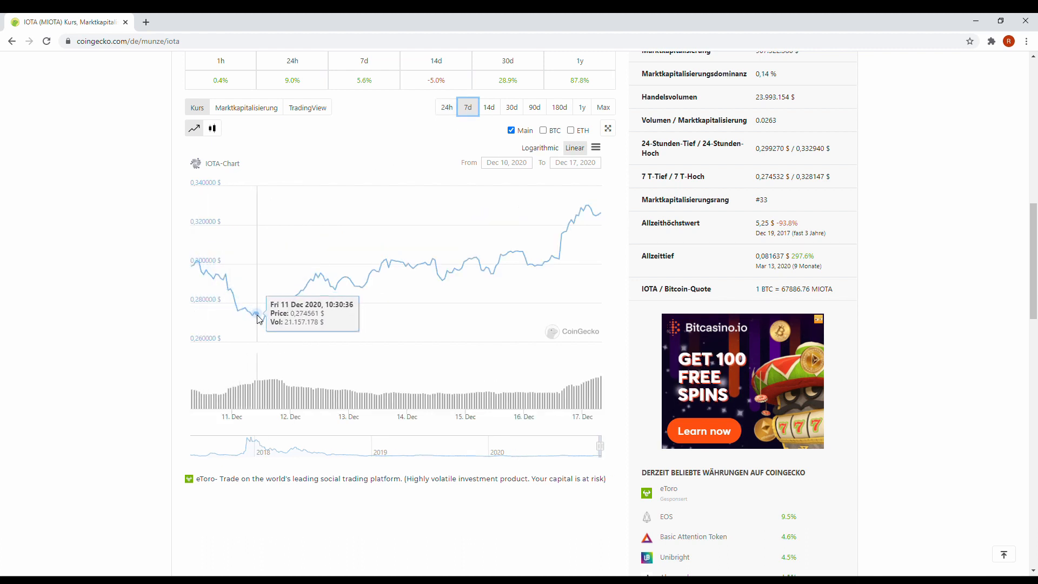
{"action": "mouse_move", "coordinate": [265, 336]}
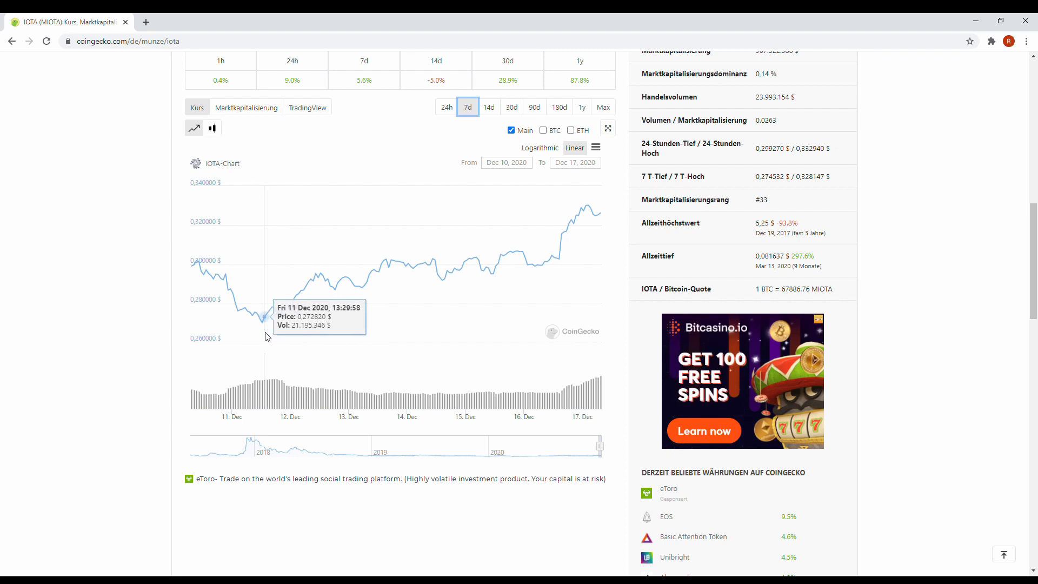
{"action": "mouse_move", "coordinate": [260, 325]}
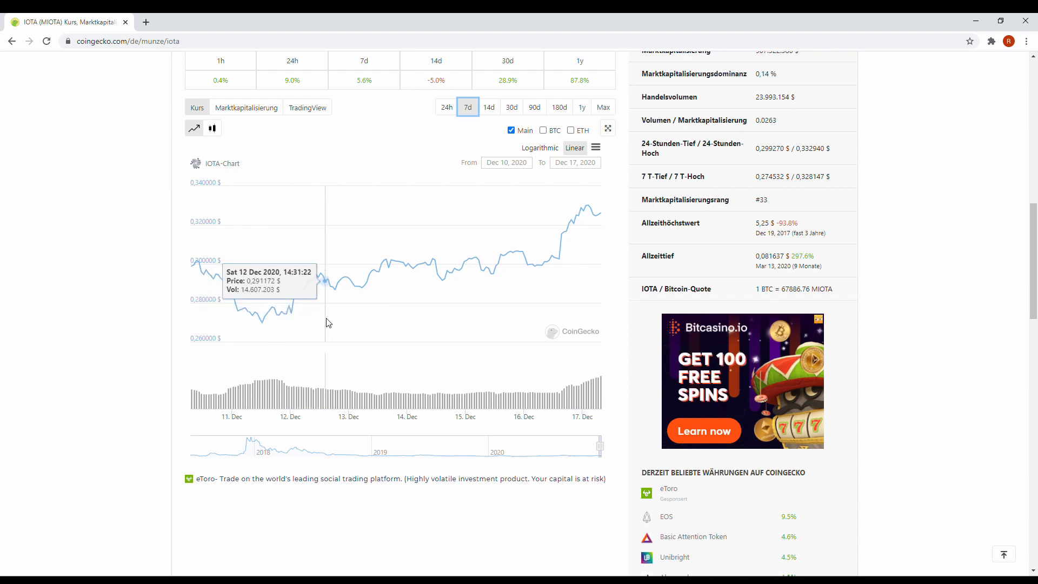
{"action": "left_click", "coordinate": [510, 107]}
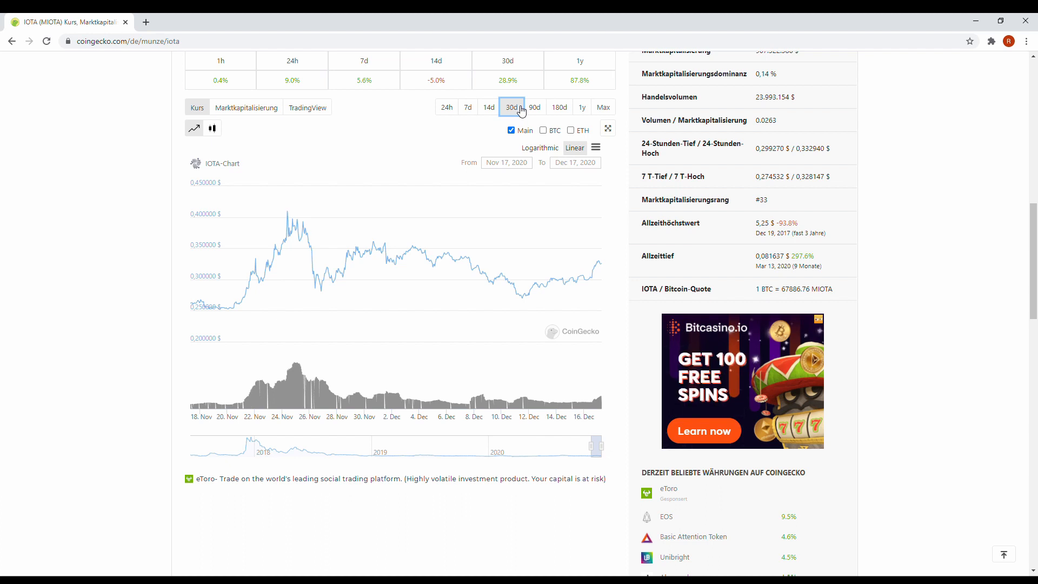
{"action": "mouse_move", "coordinate": [599, 258]}
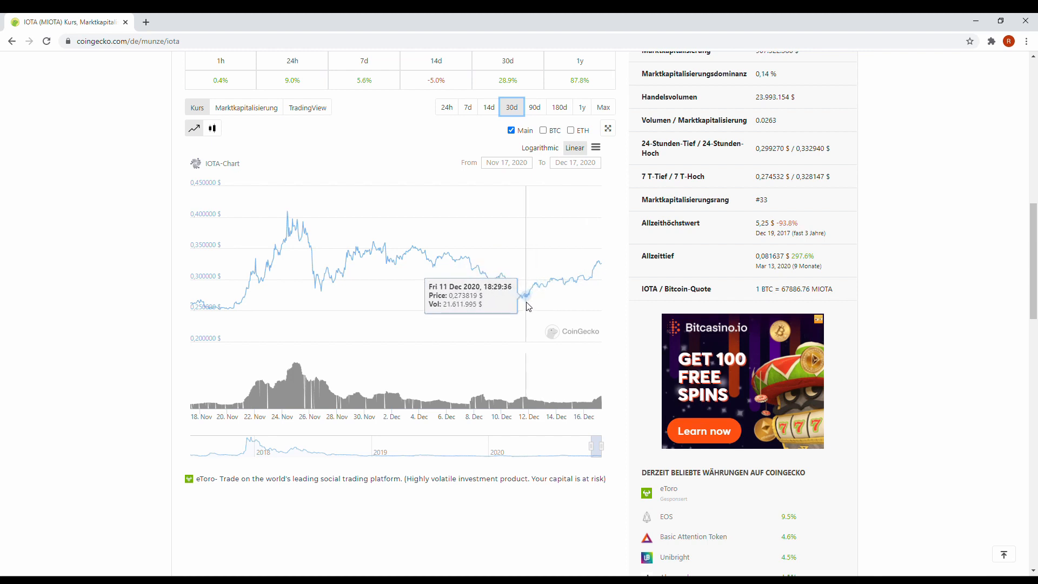
{"action": "mouse_move", "coordinate": [525, 311]}
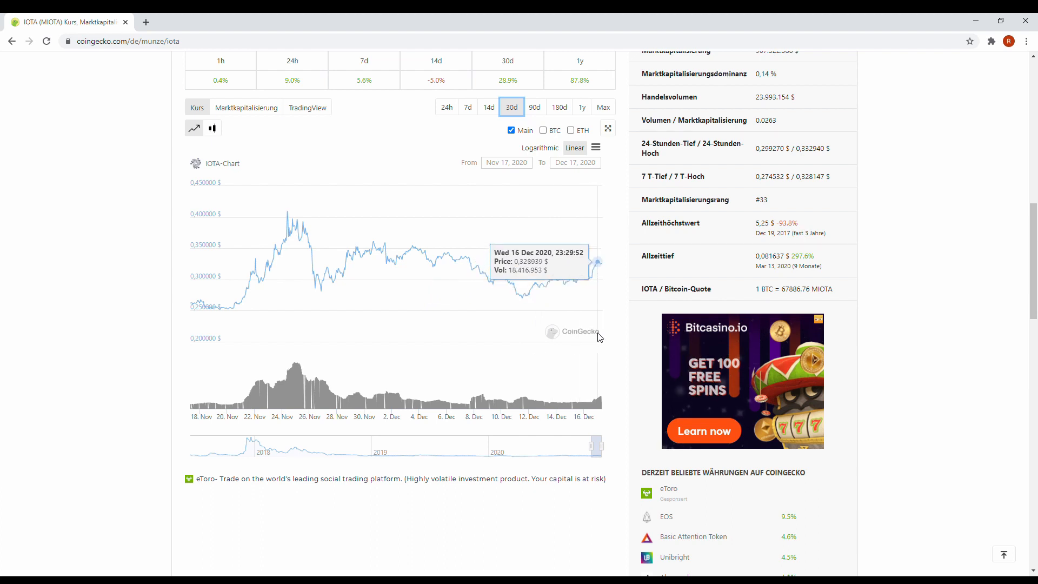
{"action": "mouse_move", "coordinate": [593, 360]}
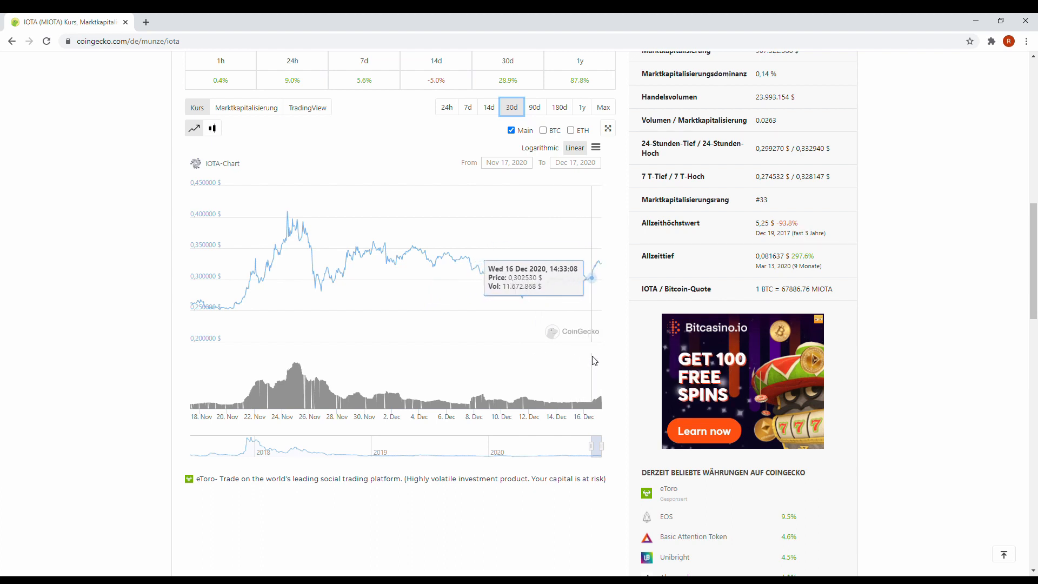
{"action": "mouse_move", "coordinate": [581, 372]}
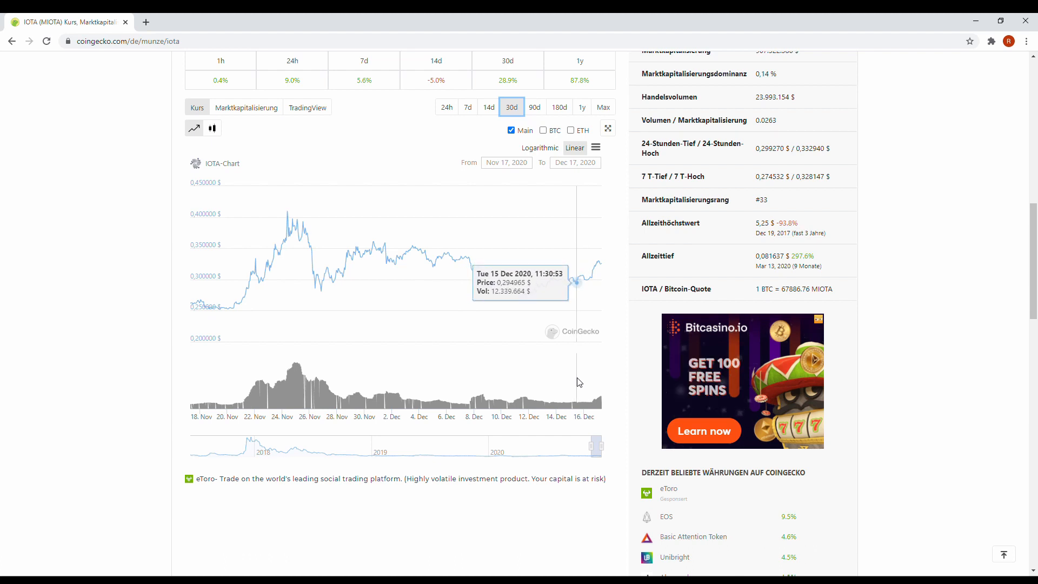
{"action": "mouse_move", "coordinate": [589, 386]}
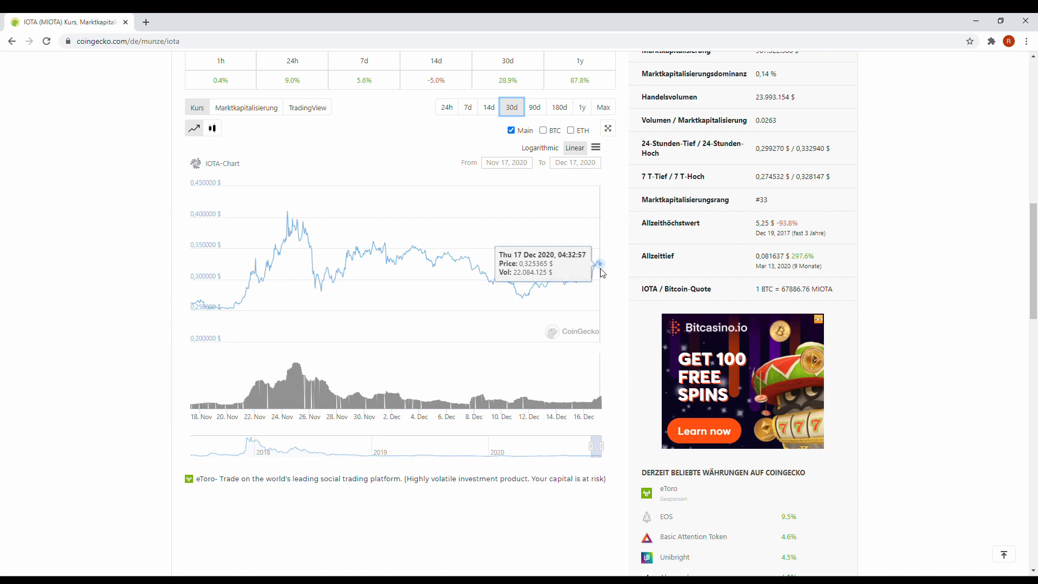
{"action": "mouse_move", "coordinate": [327, 149]}
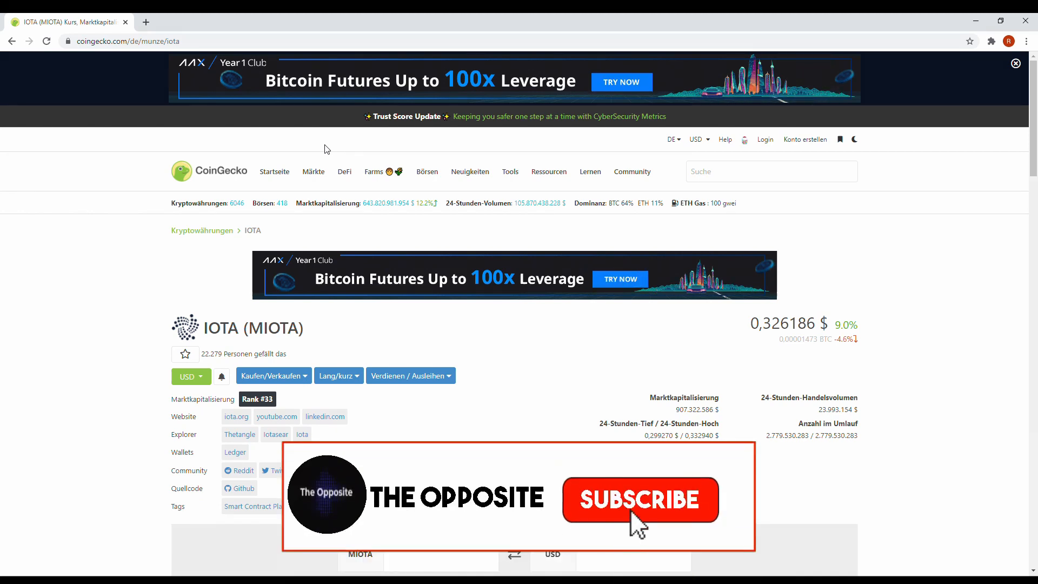
{"action": "left_click", "coordinate": [639, 499]}
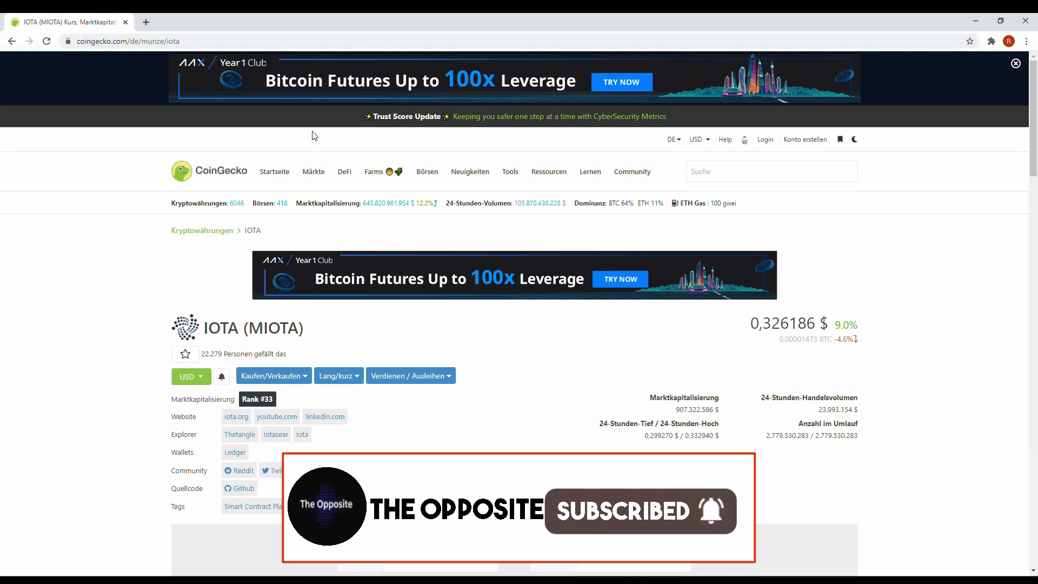